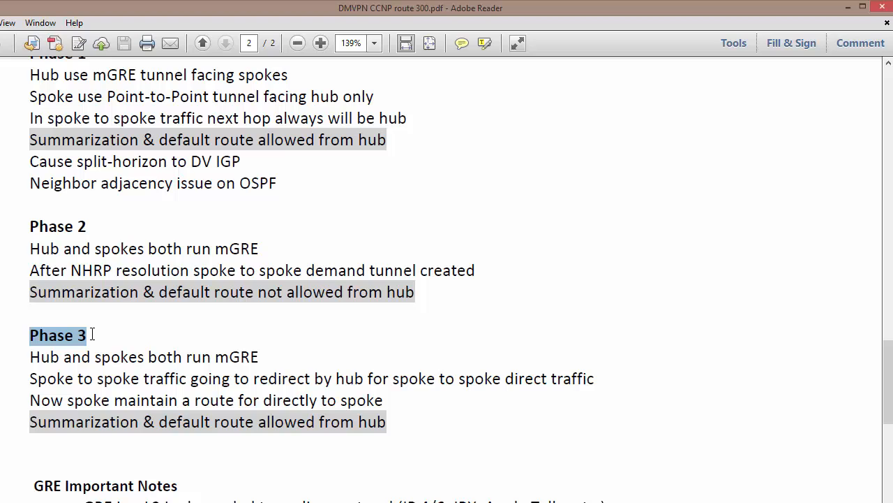
mouse_move(45, 240)
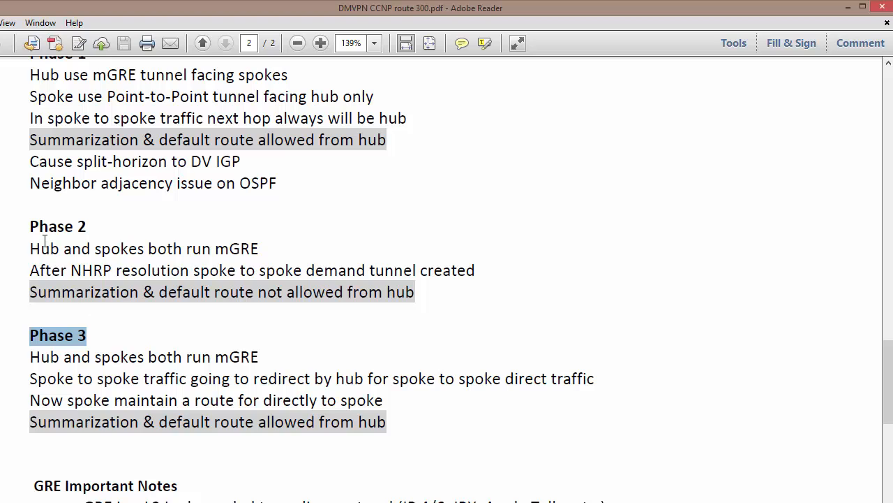
Step: Highlight the Phase 2 notes, its summarization restriction and the Phase 2/3 headings while explaining them
left_click_drag(29, 226, 101, 300)
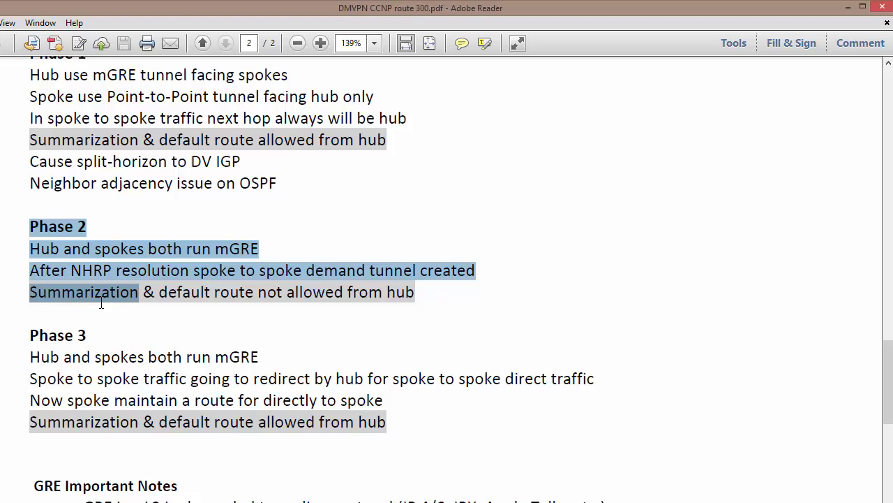
left_click_drag(83, 292, 360, 399)
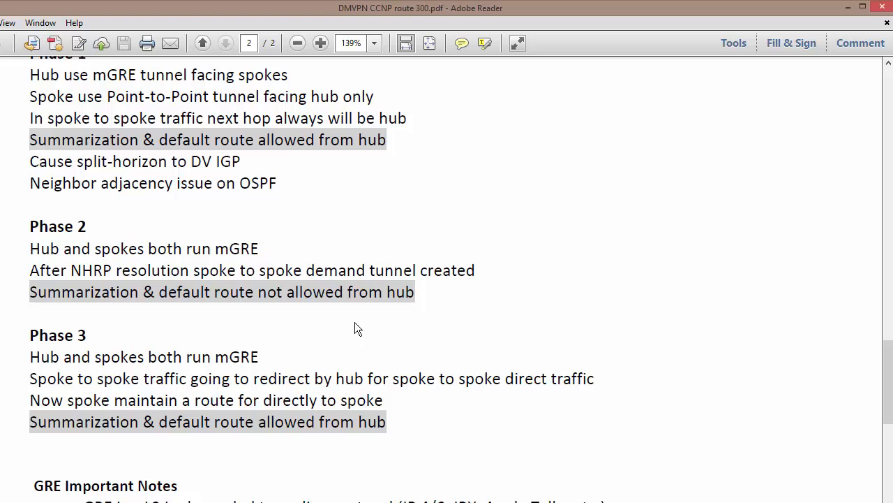
mouse_move(360, 315)
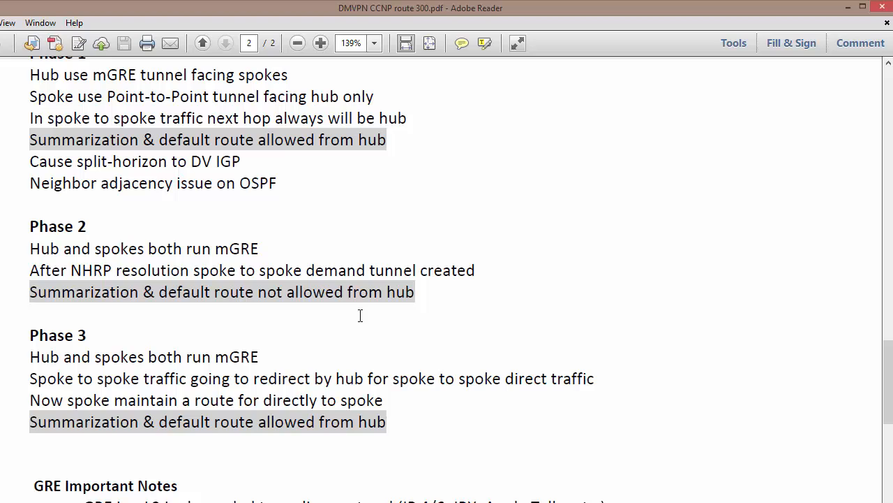
mouse_move(233, 280)
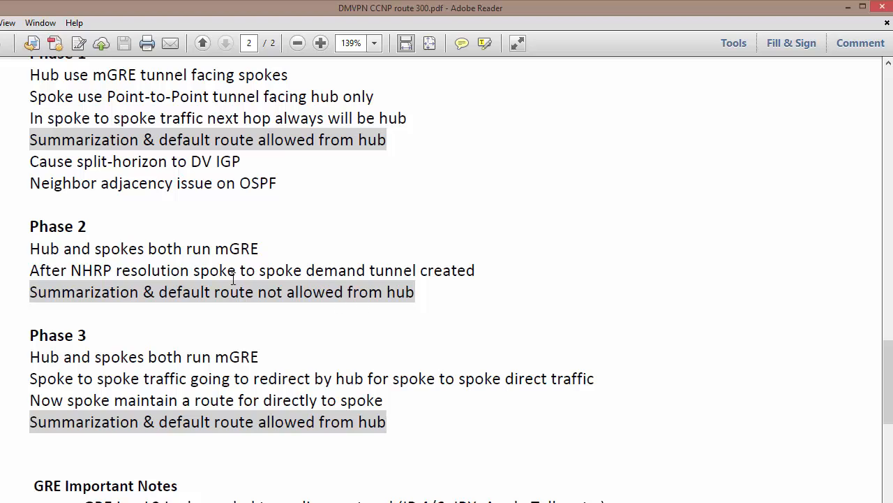
left_click_drag(30, 292, 210, 291)
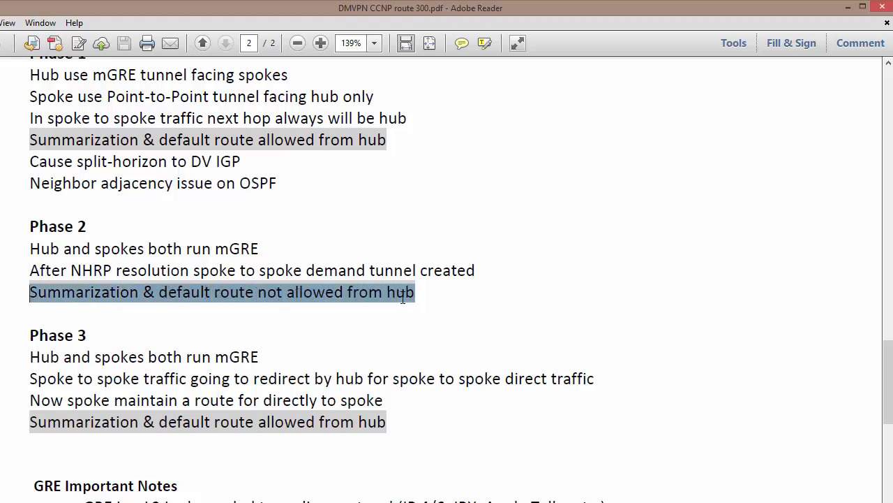
mouse_move(72, 357)
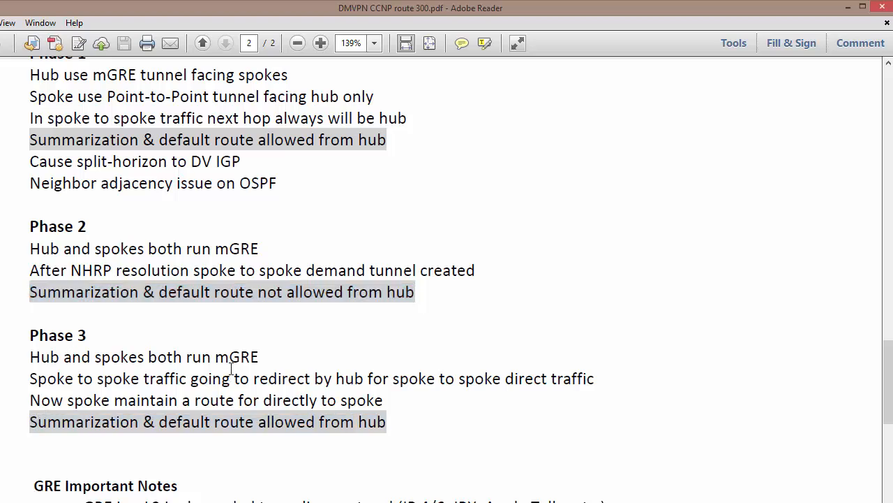
double_click(49, 335)
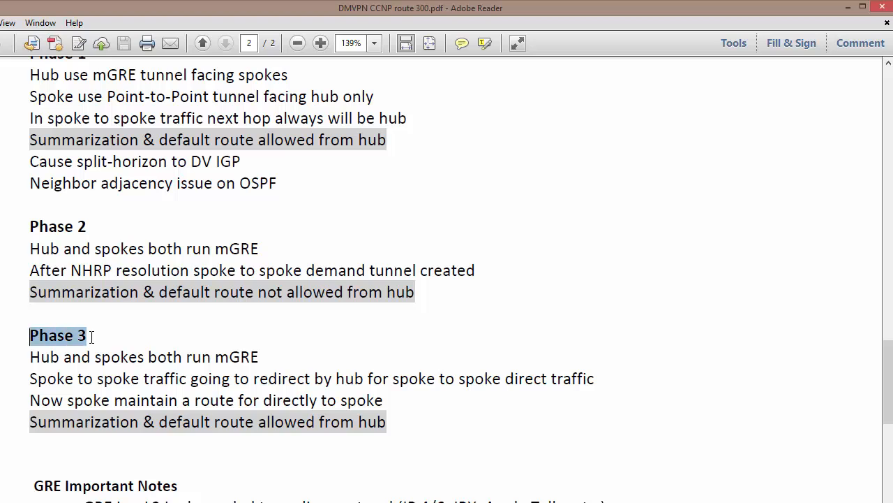
left_click(119, 357)
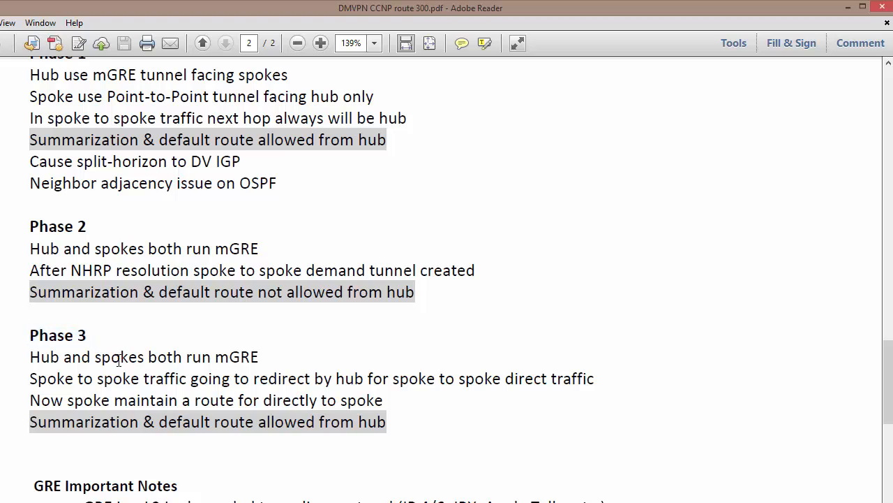
mouse_move(248, 358)
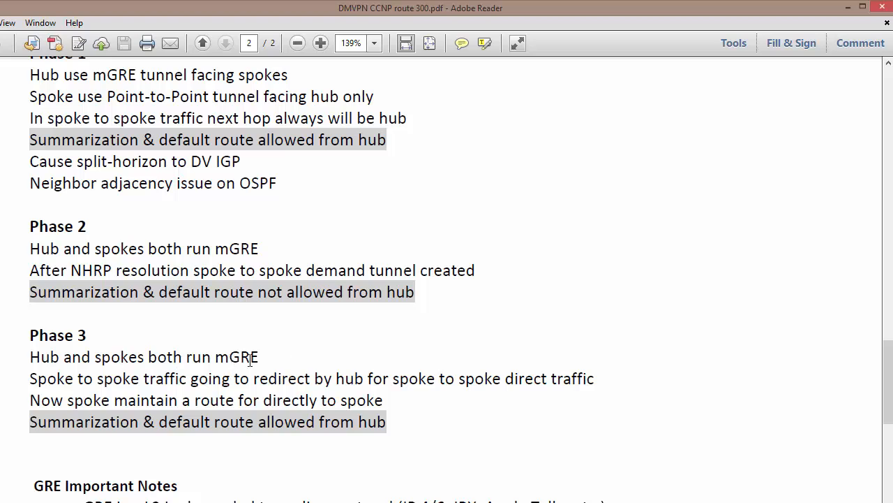
mouse_move(298, 358)
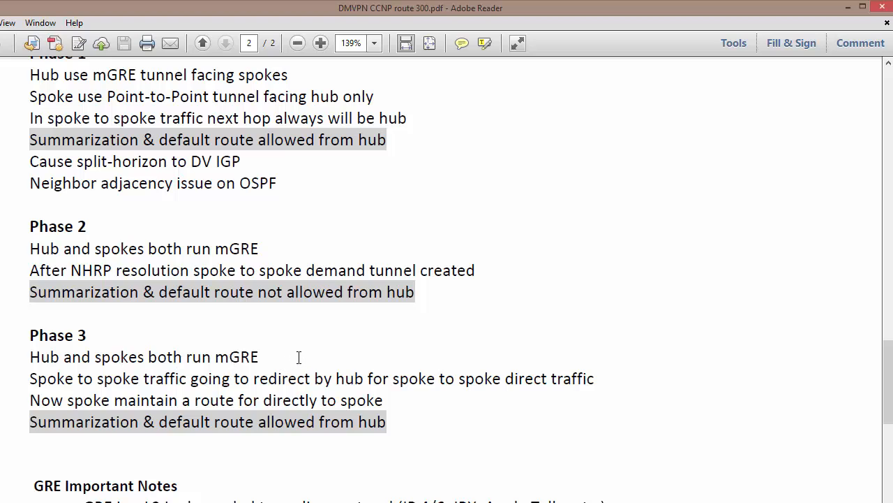
mouse_move(304, 361)
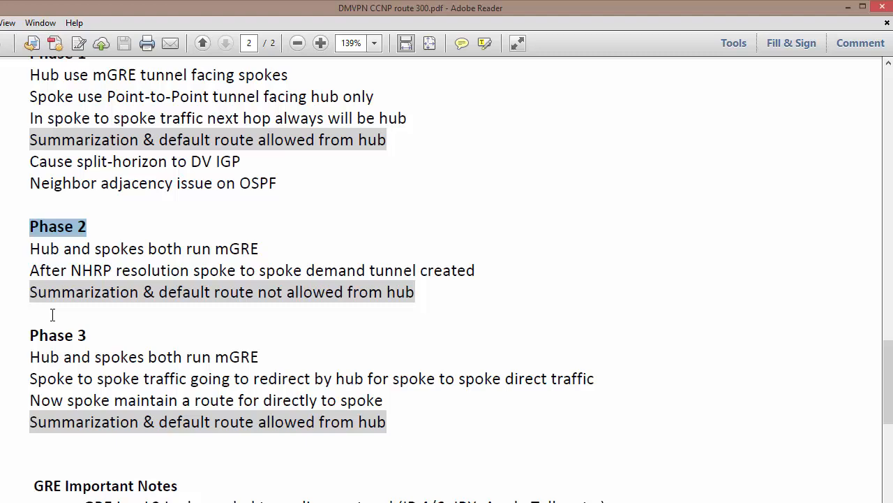
double_click(45, 335)
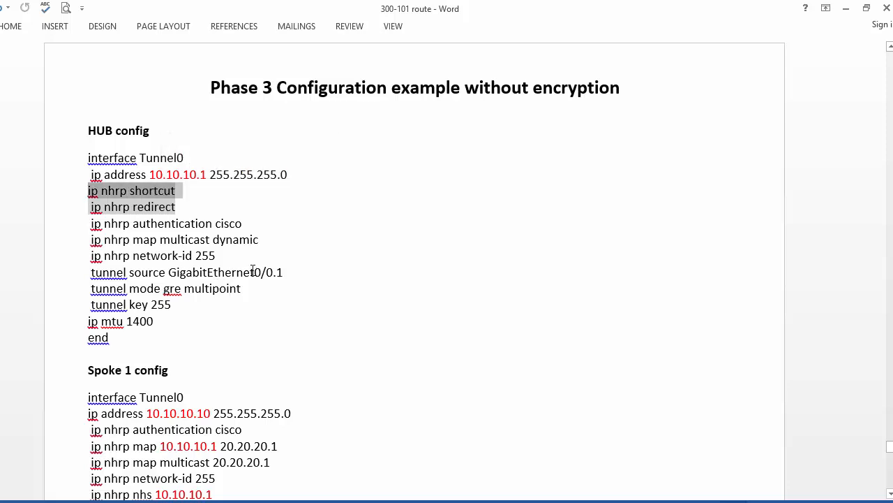
scroll("down", 3)
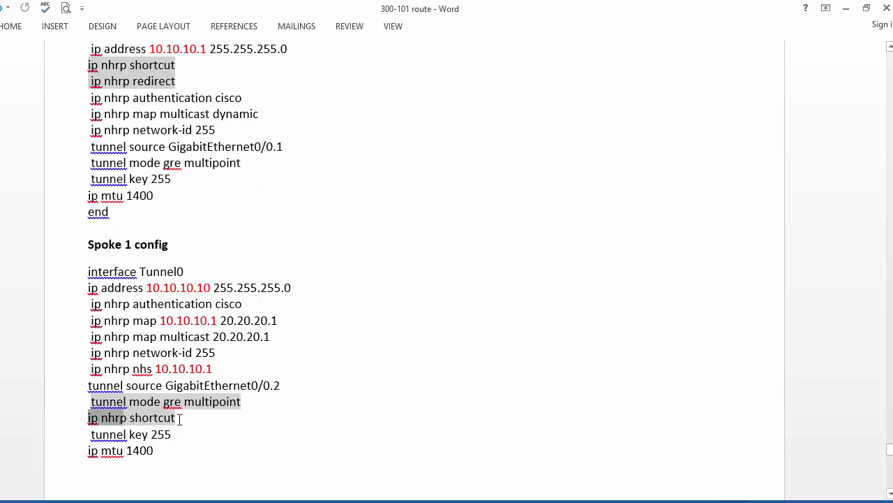
scroll("down", 3)
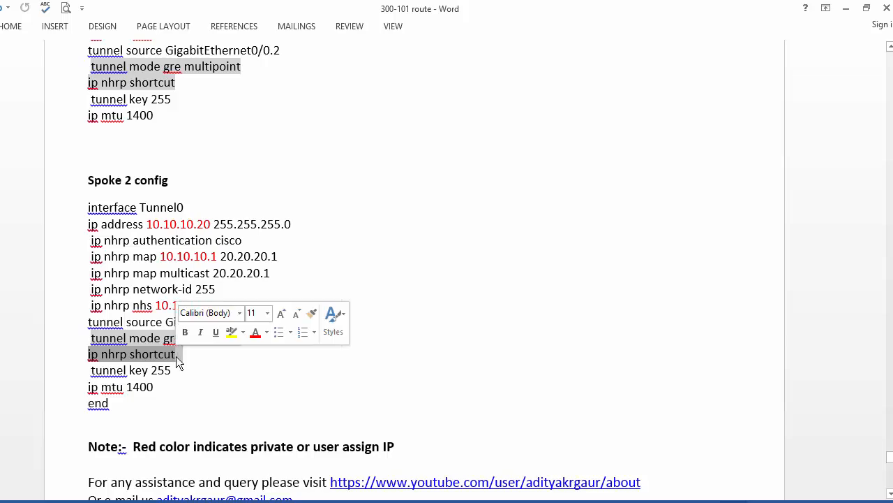
scroll("up", 3)
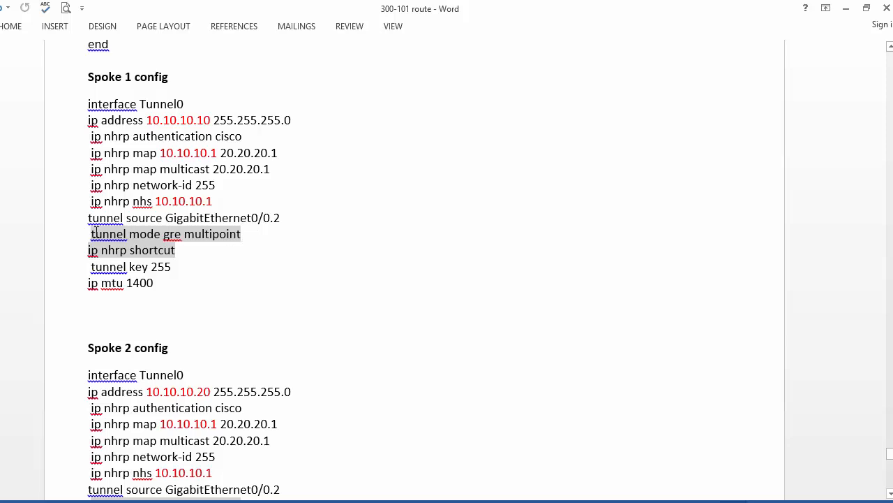
mouse_move(270, 301)
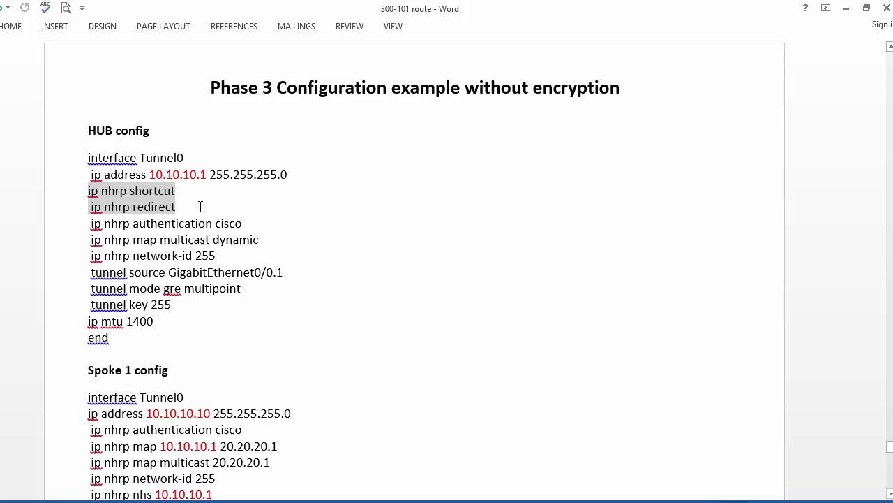
mouse_move(124, 175)
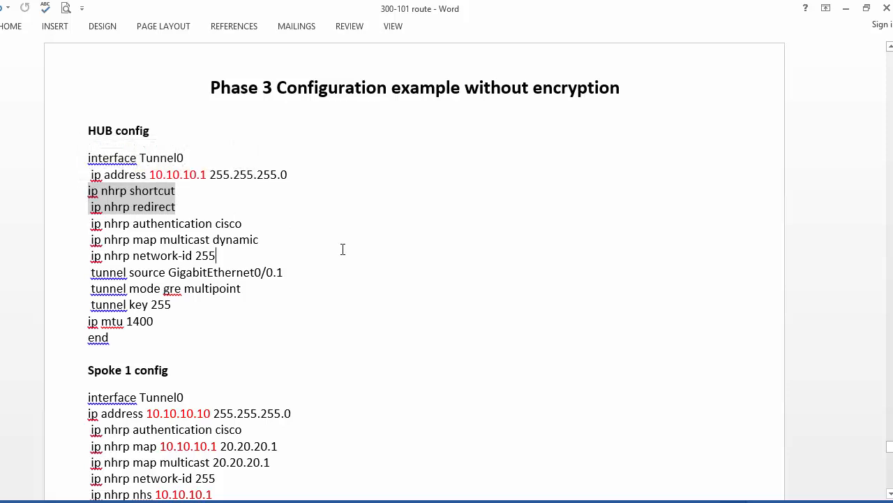
mouse_move(404, 267)
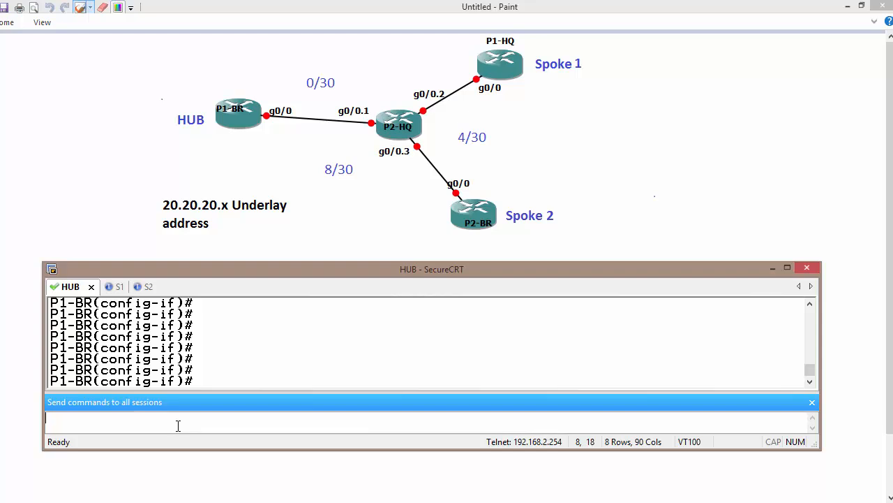
Step: Show the Tunnel0 running config and review it on the hub and Spoke 1 sessions
type("do sho")
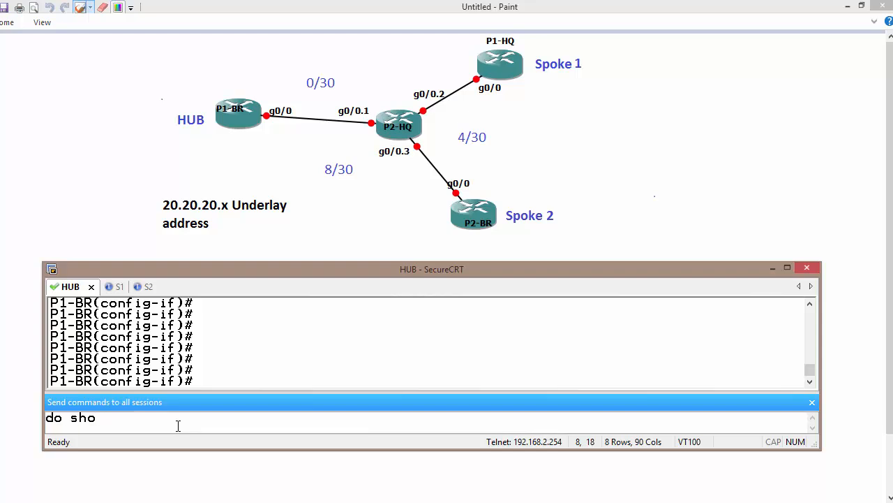
type("run i")
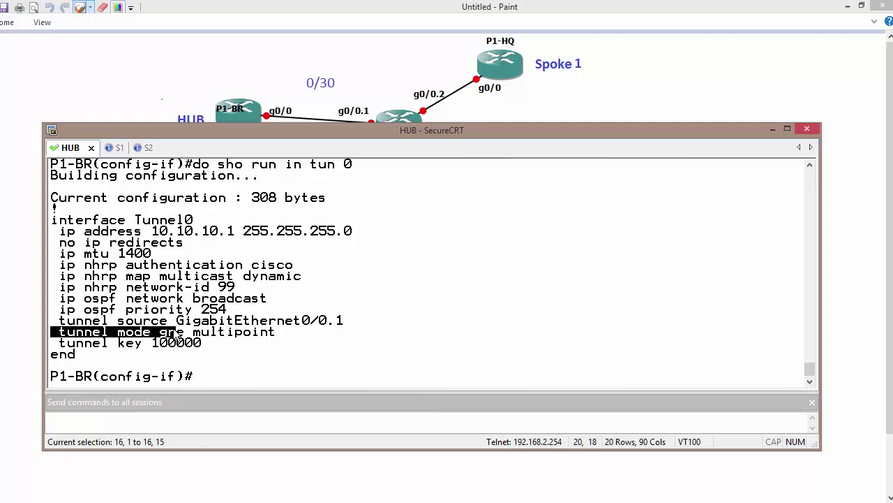
left_click(103, 148)
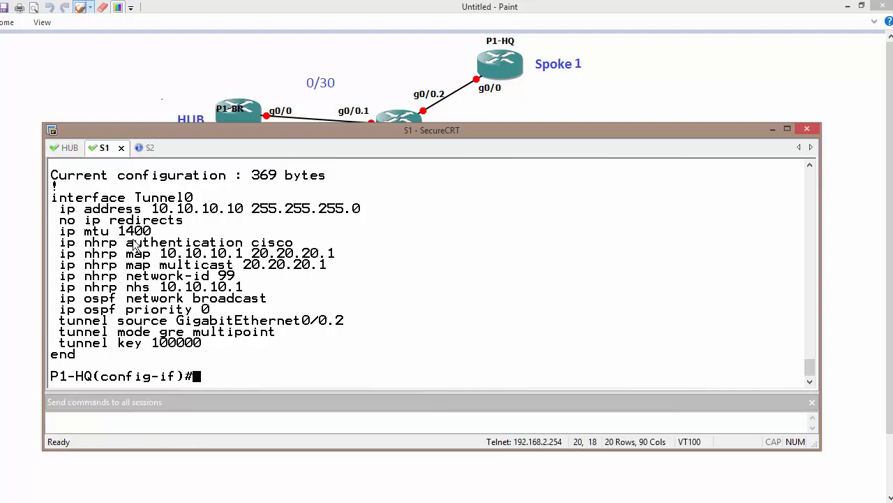
left_click(134, 148)
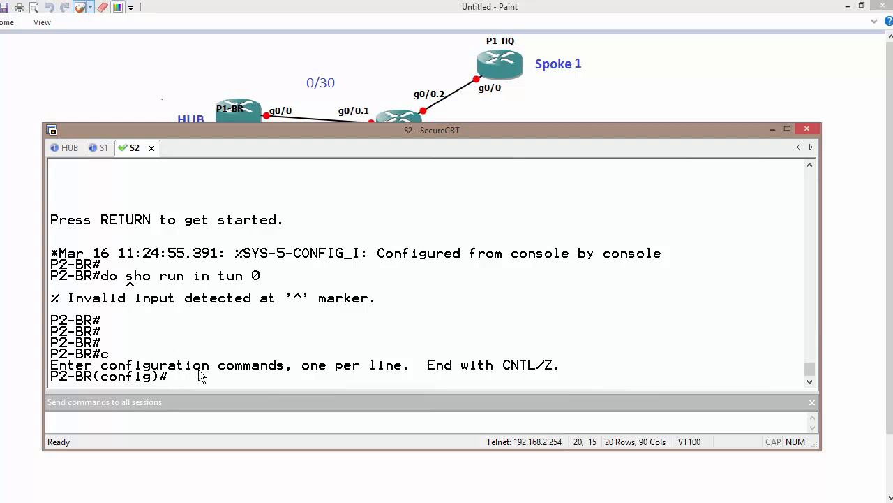
Step: Show Spoke 2's Tunnel0 config and highlight its 'tunnel mode gre multipoint' line
type("do sho i")
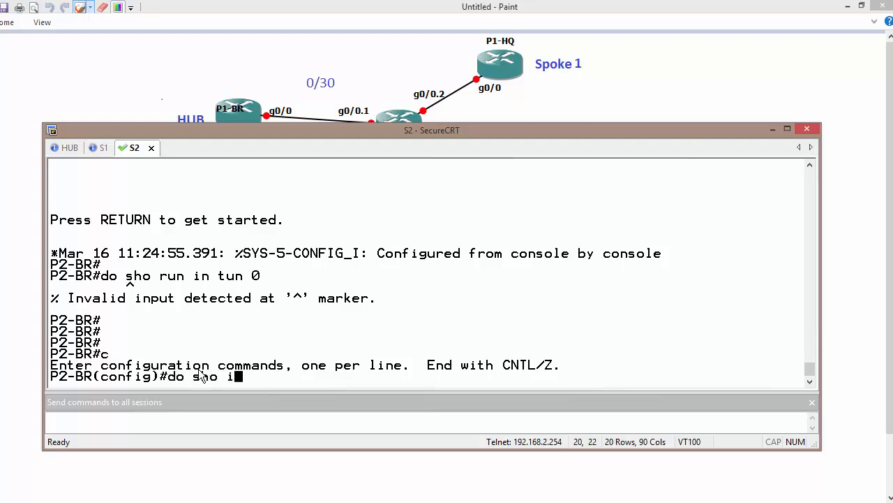
type("nt tun 0")
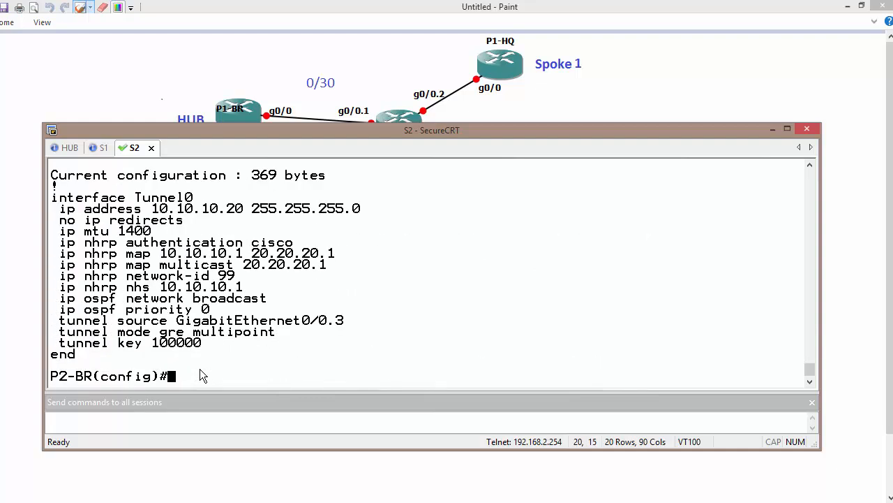
mouse_move(62, 342)
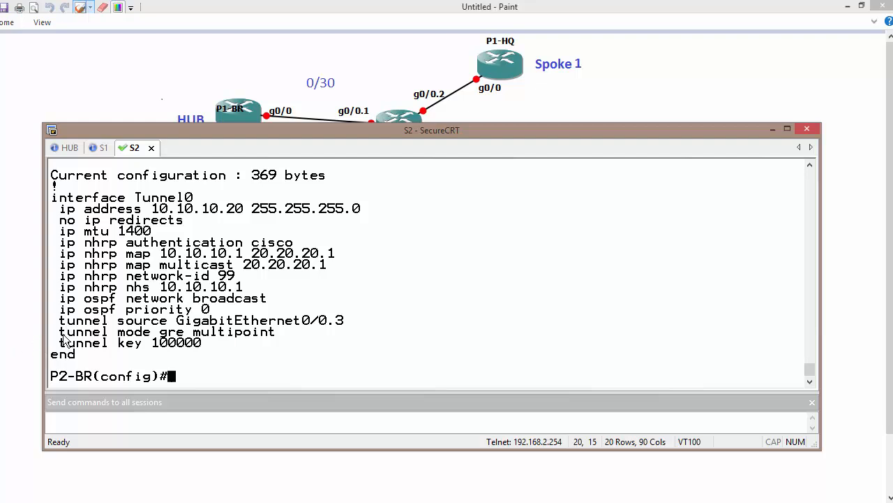
left_click_drag(58, 333, 151, 332)
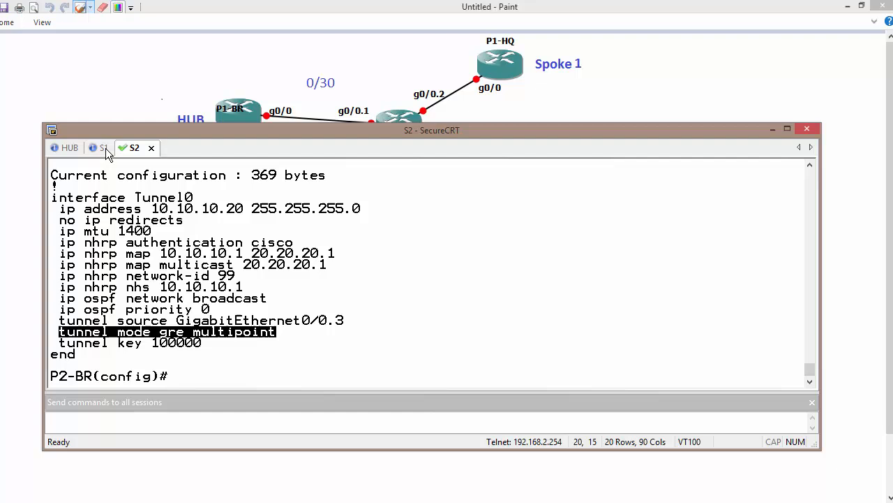
left_click(70, 148)
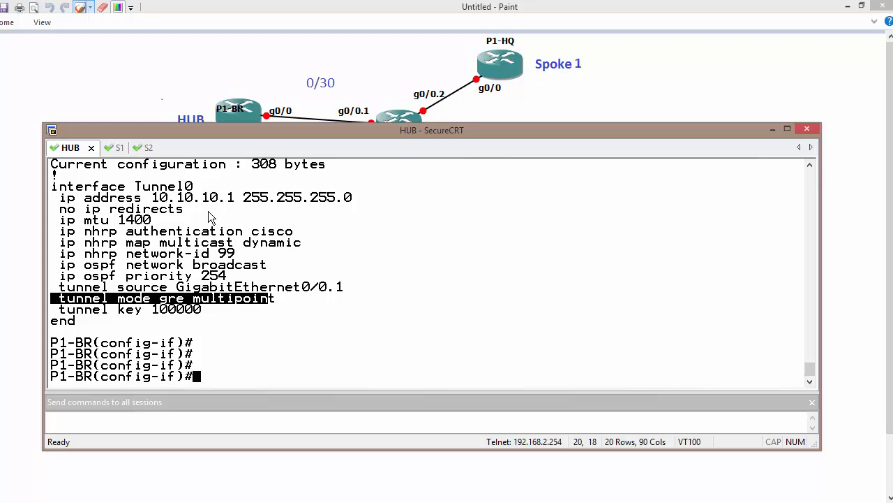
Step: Send 'int tun 0', 'ip nhrp shortcut' and 'ip nhrp redirect' to hub and both spokes
left_click(103, 148)
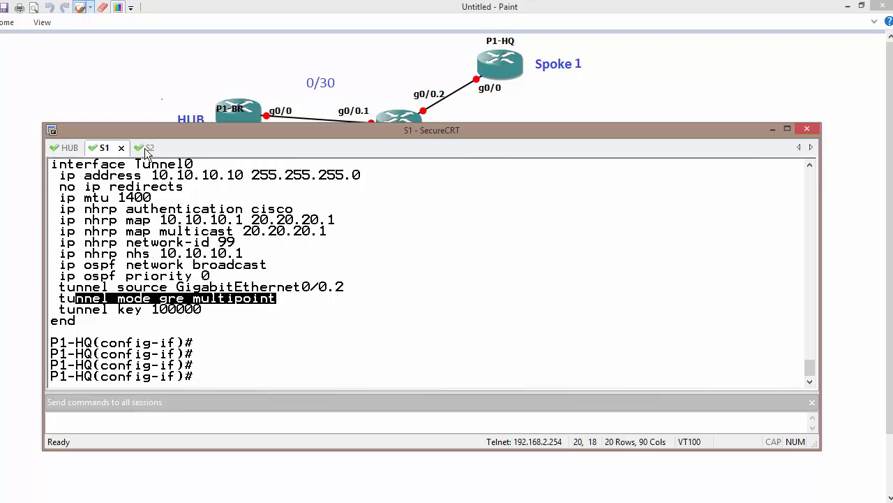
left_click(142, 148)
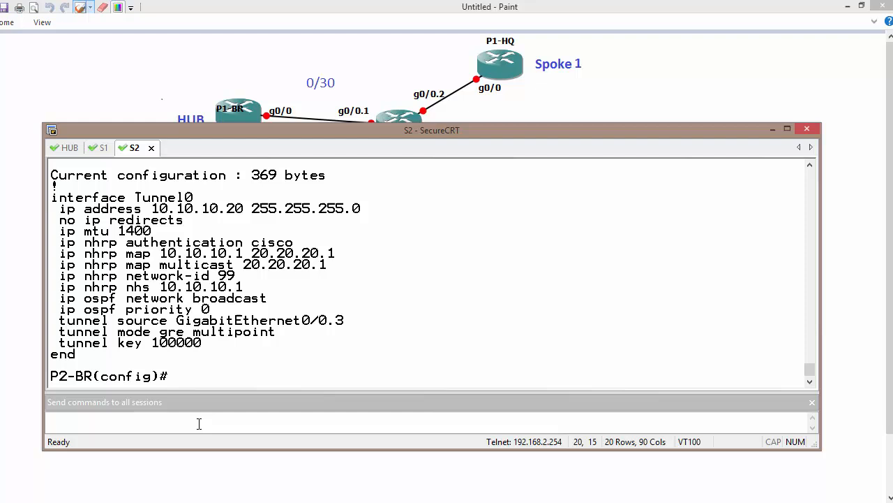
type("int tun 0")
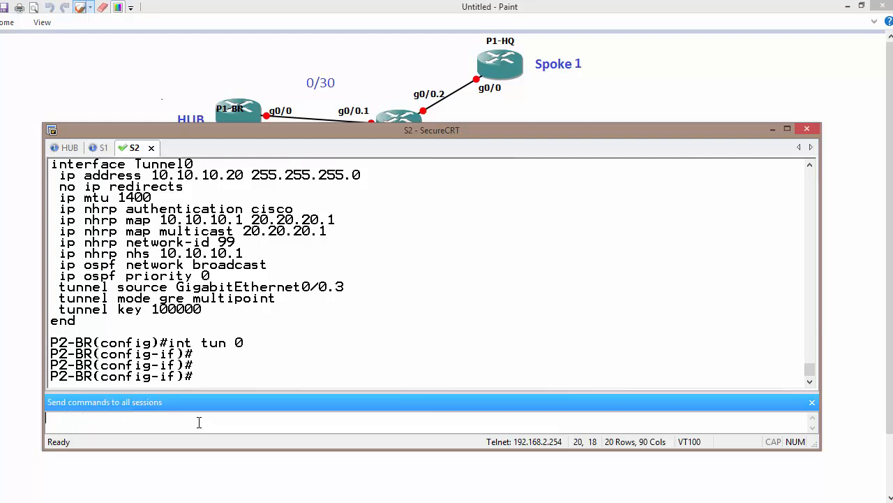
type("ip nhr sh")
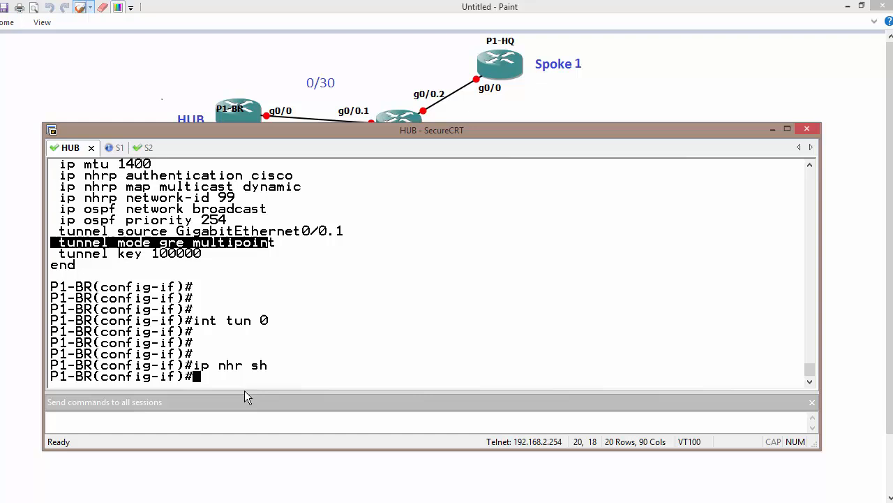
type("ip nhr")
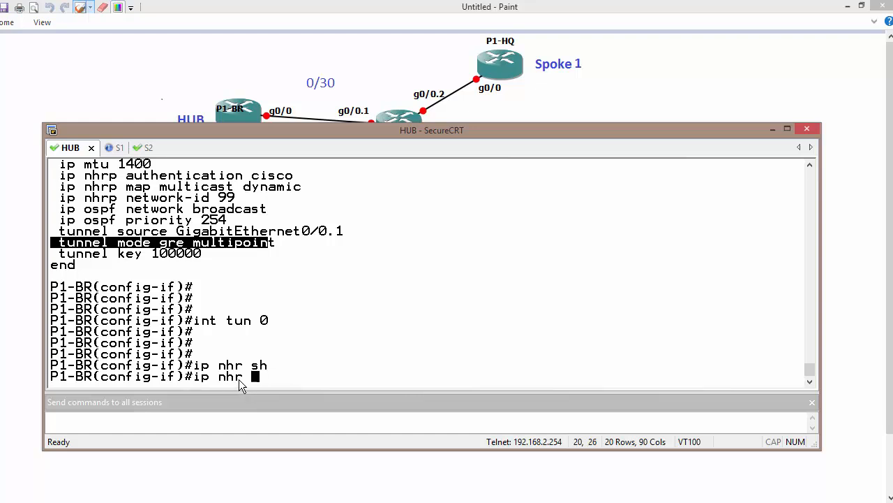
type("d")
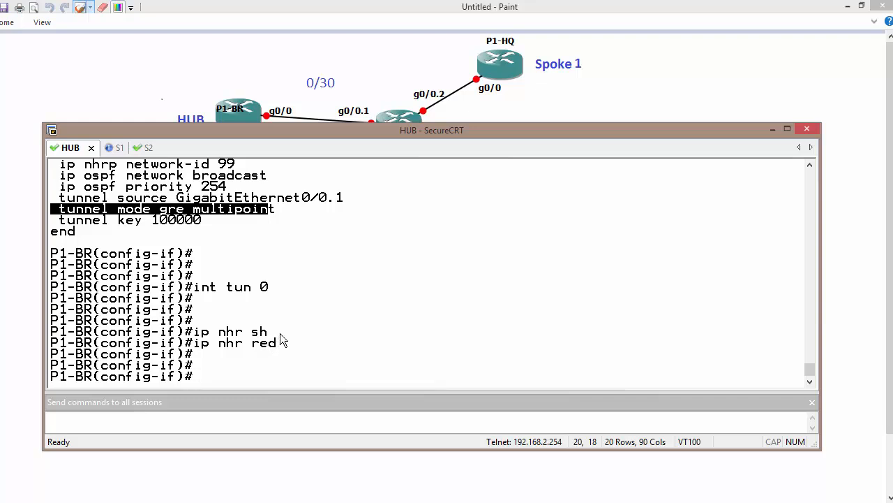
mouse_move(288, 347)
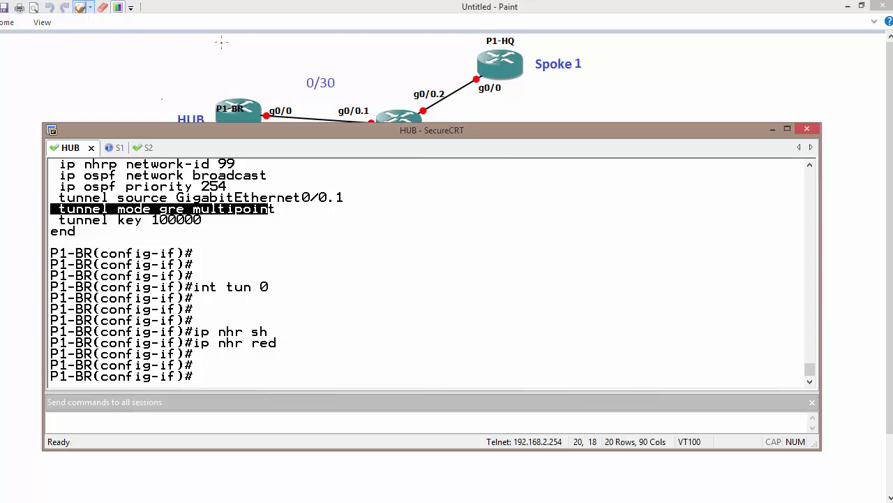
left_click(808, 128)
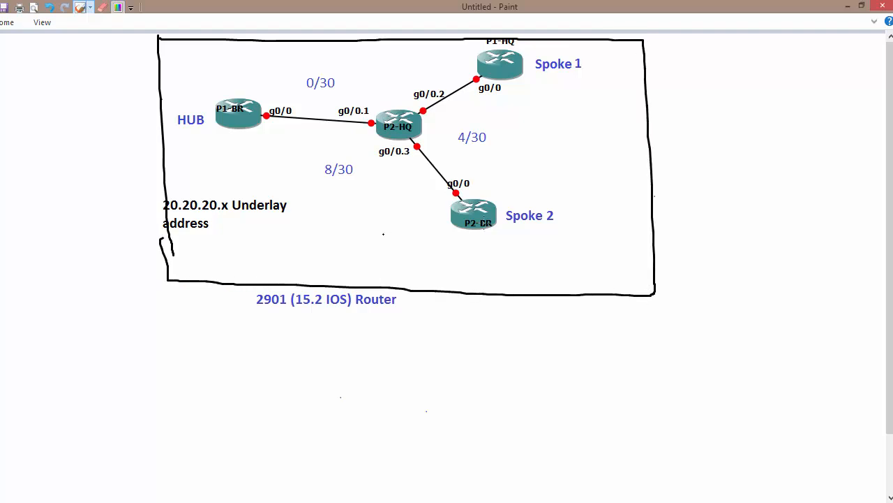
Step: Sketch HUB-to-Spoke 1 and HUB-to-Spoke 2 paths, erase them, and tick the HUB router
left_click_drag(715, 105, 737, 174)
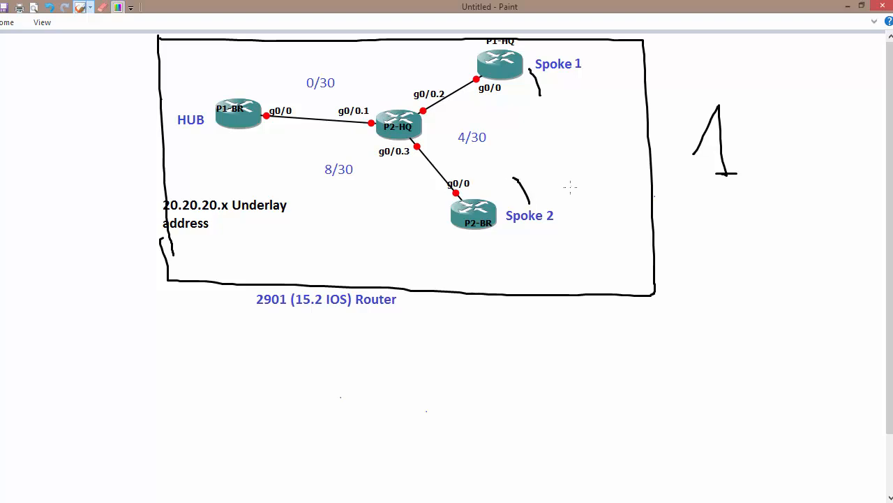
mouse_move(585, 187)
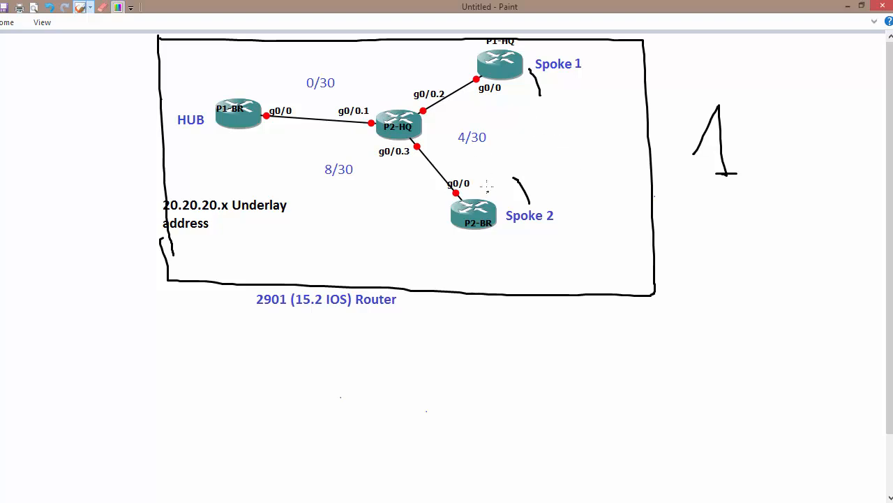
left_click_drag(318, 67, 474, 62)
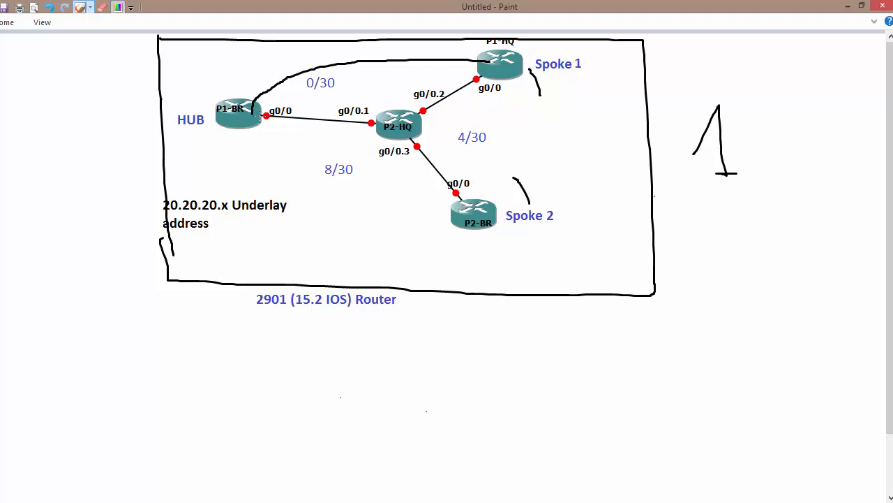
left_click_drag(251, 125, 453, 221)
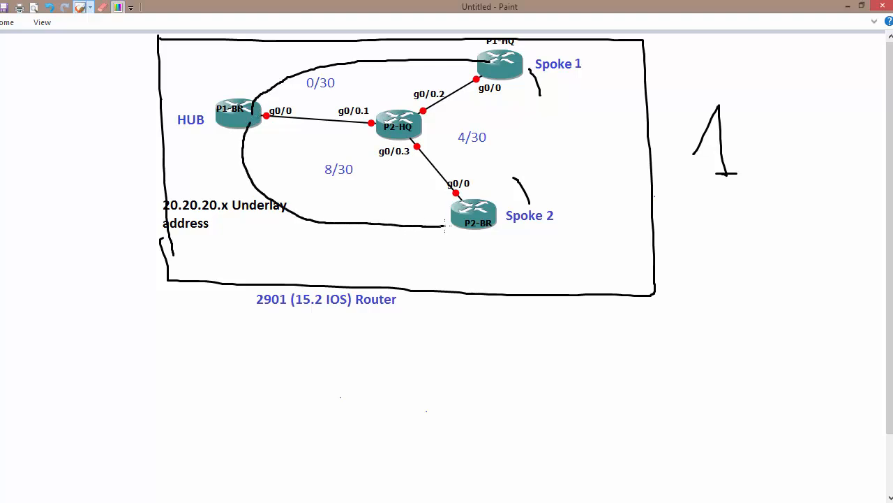
mouse_move(433, 210)
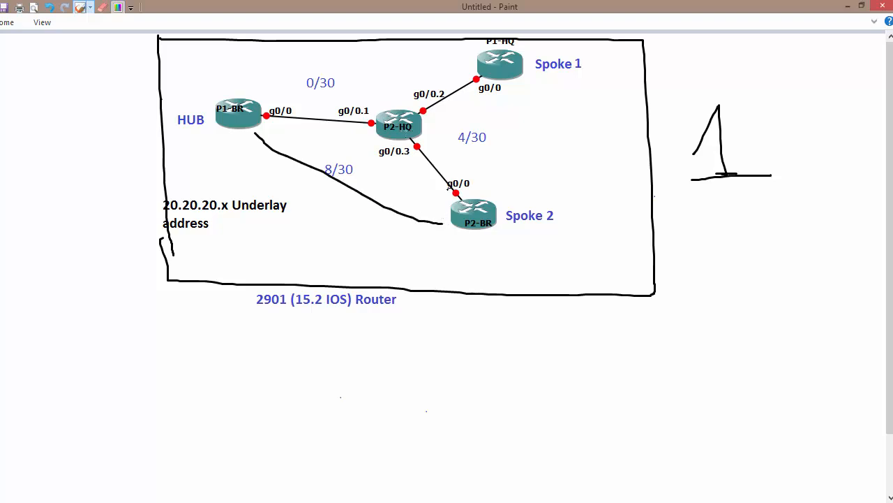
left_click_drag(258, 105, 439, 62)
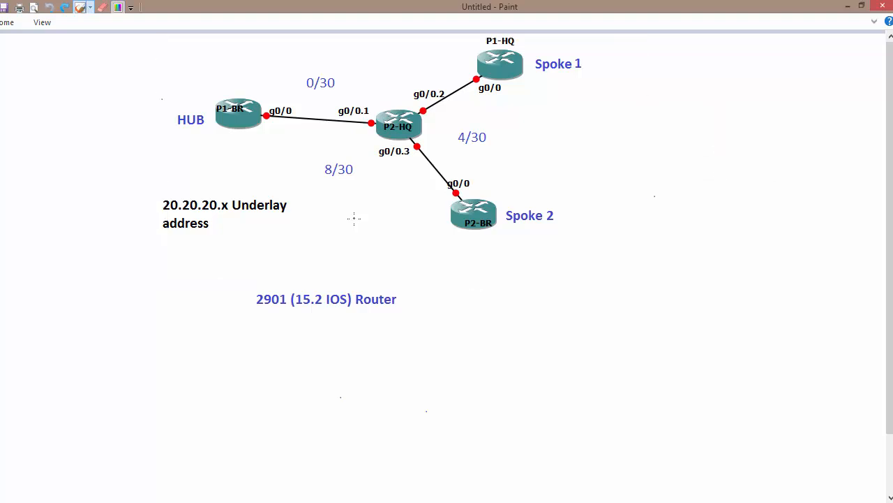
left_click_drag(188, 101, 237, 70)
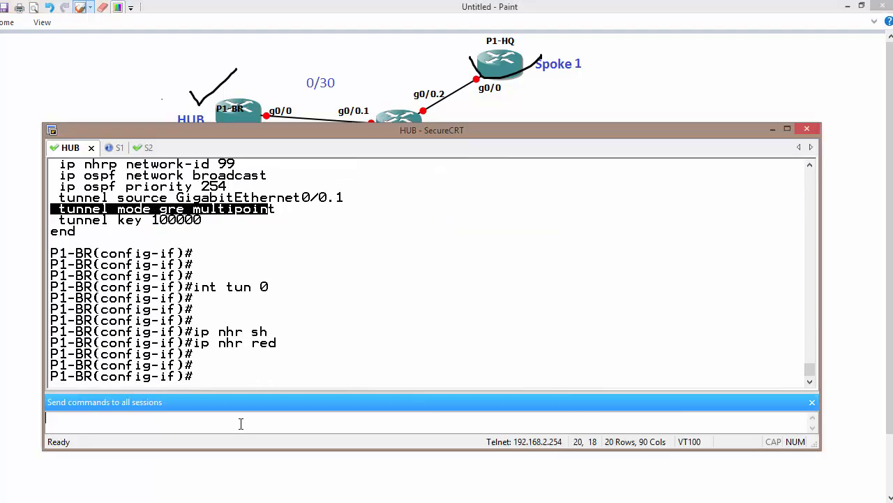
Step: Send 'no router ospf 1' and 'no router eigrp 1' to all sessions and begin 'router bgp'
type("no router os 1")
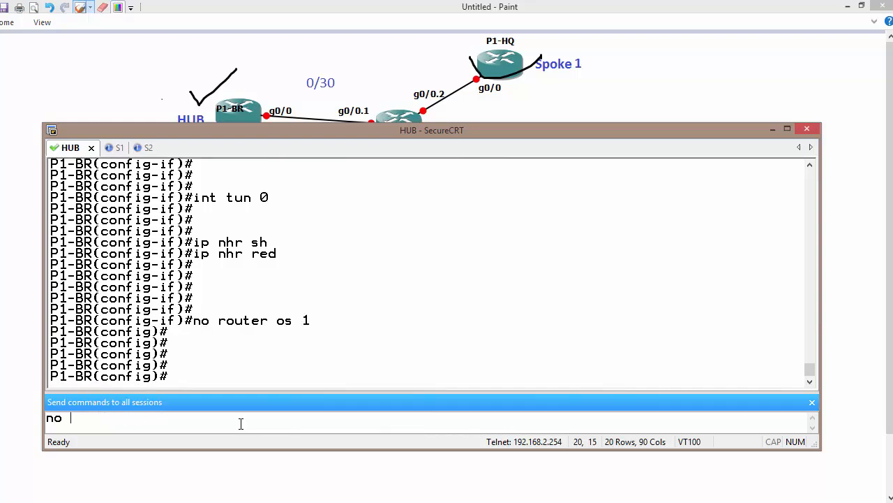
type("router ei")
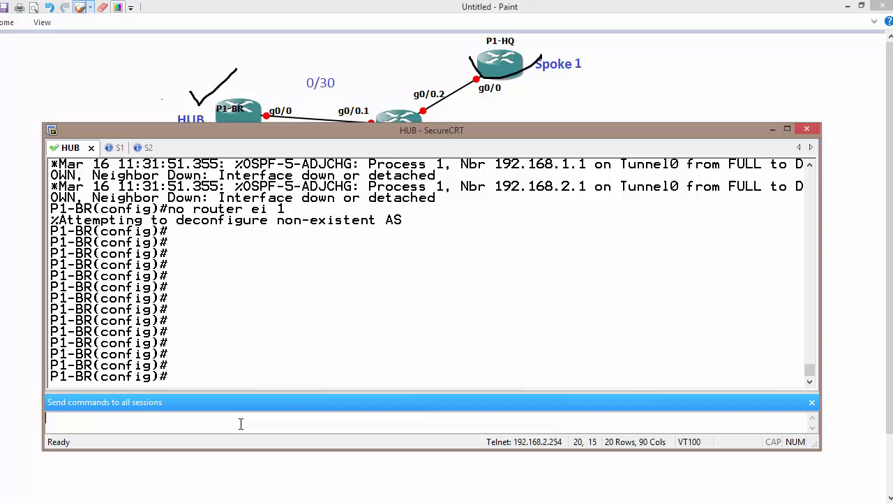
type("router bgp 1")
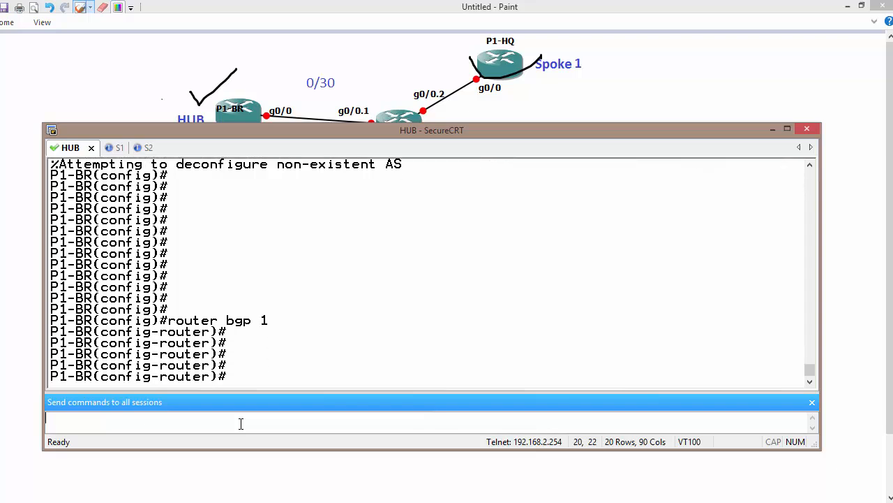
mouse_move(271, 373)
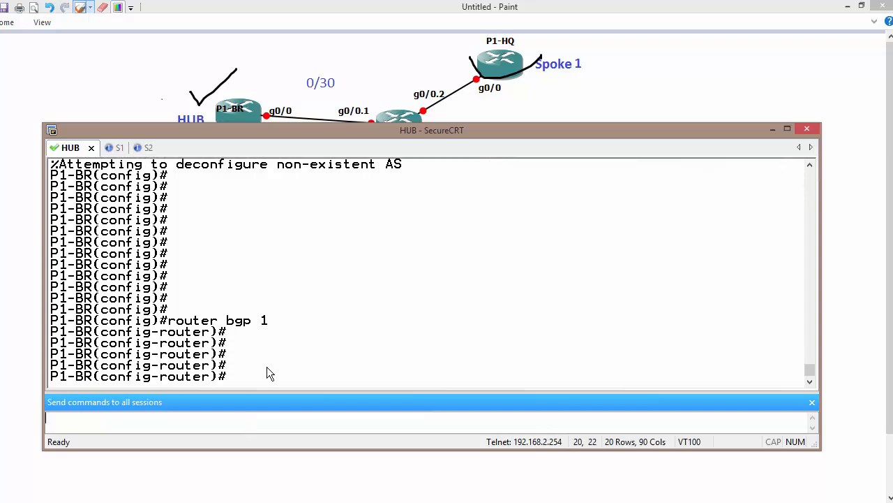
Step: On the hub, configure the spoke tunnel addresses as 'neighbor ... remote-as 1' iBGP peers
type("neighbor")
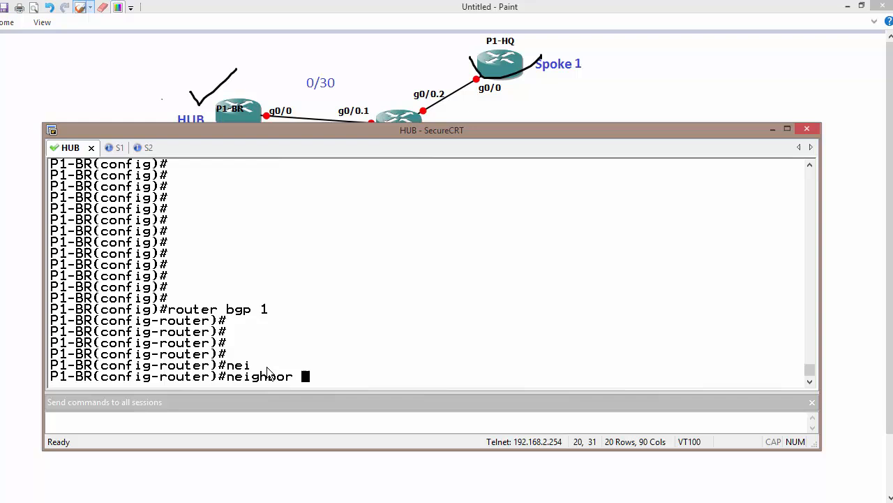
type("10.")
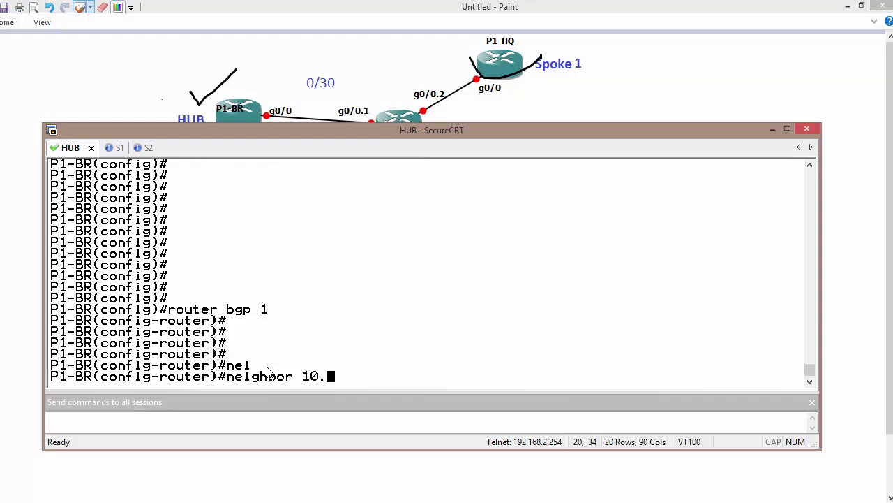
type("10.10.10 re")
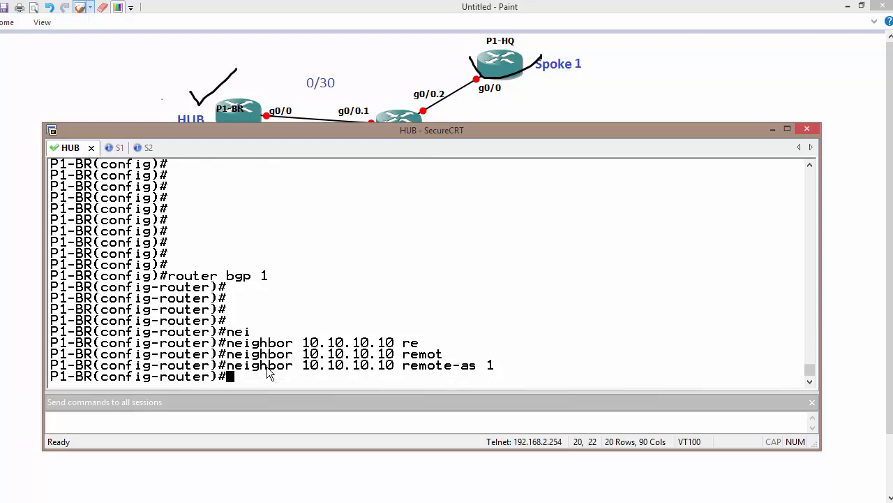
type("neighbor 10.10.10.10 remote-as 1")
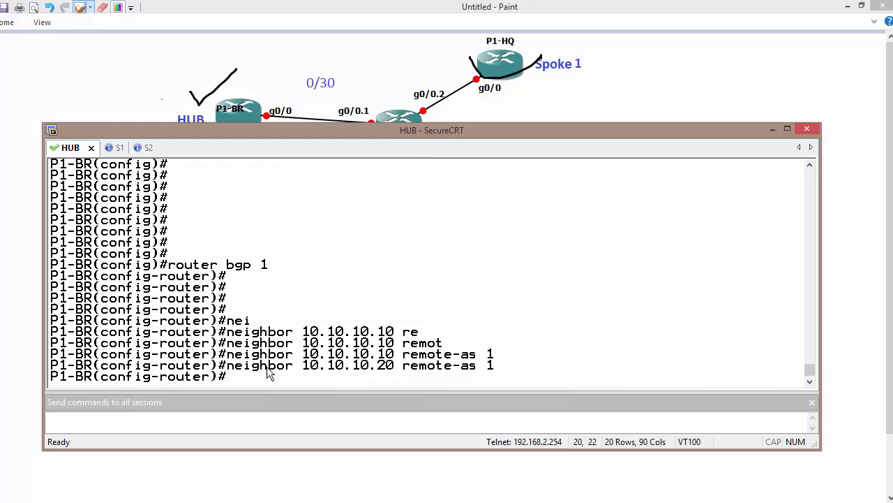
Step: On Spoke 1, add its iBGP neighbor with remote-as 1
left_click(103, 148)
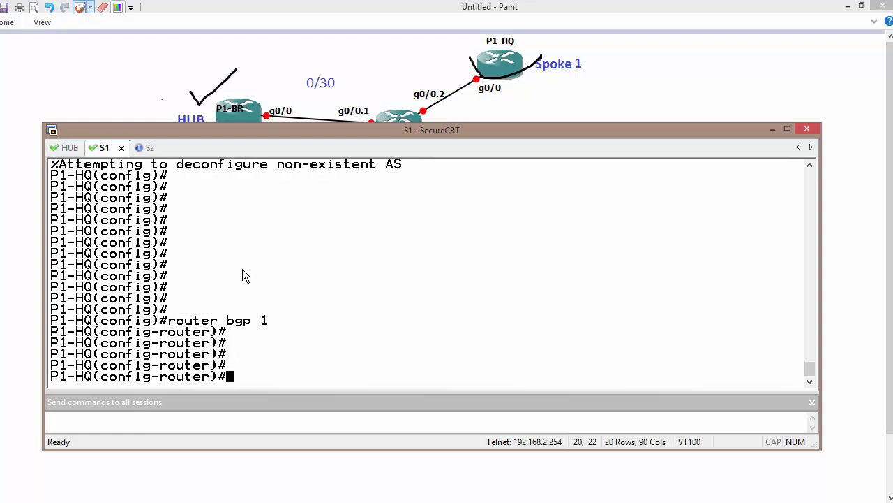
type("neighbor")
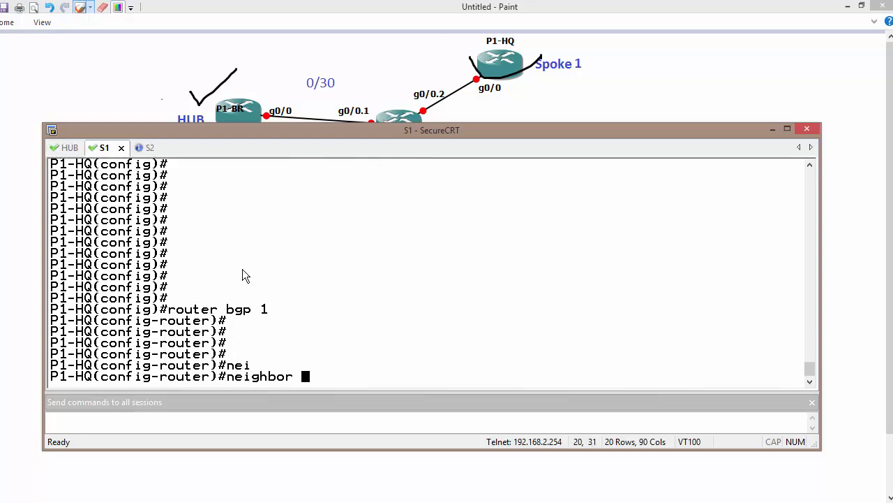
type("10.10.10.10")
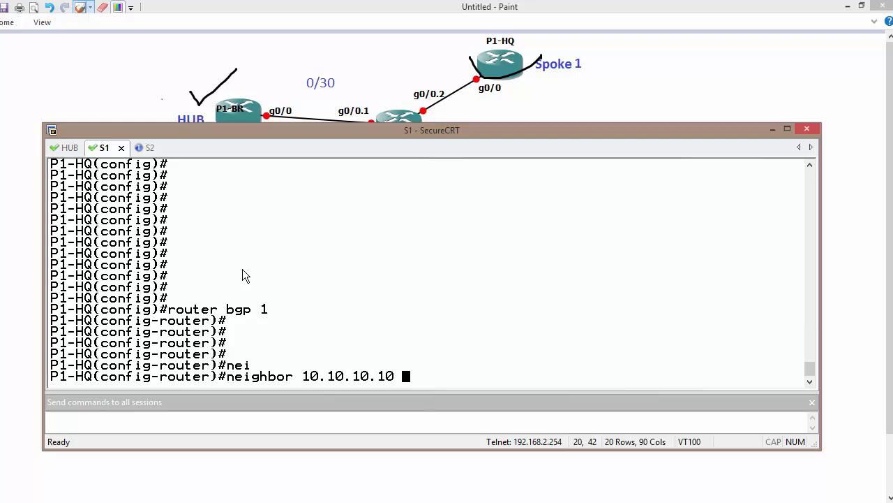
type("remote-as")
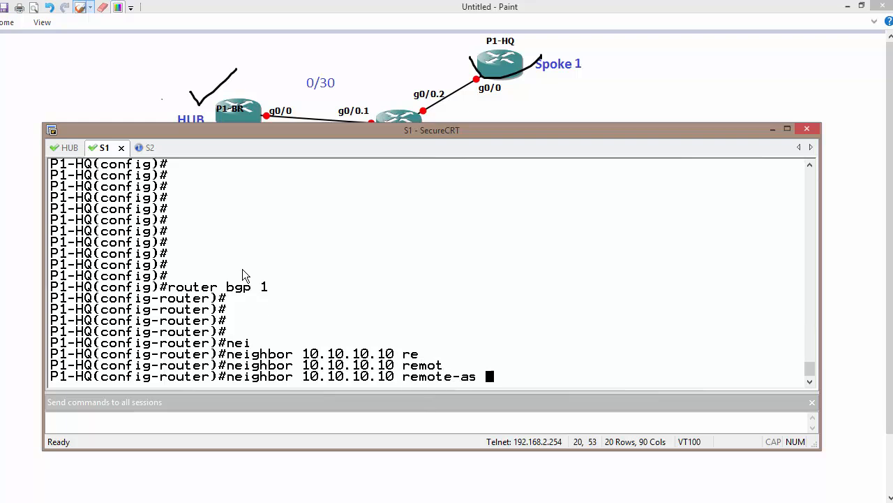
Step: On Spoke 2, add its remote-as 1 neighbor, then check the hub and the topology diagram
left_click(134, 148)
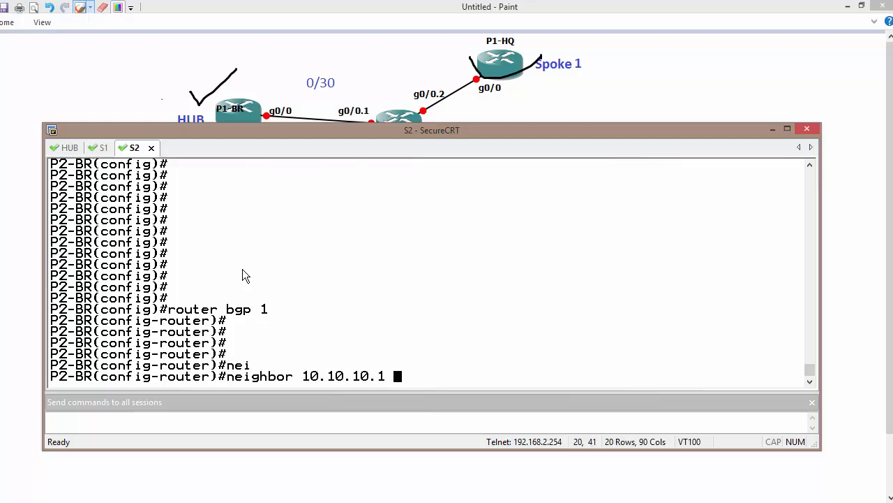
type("remote-as 1")
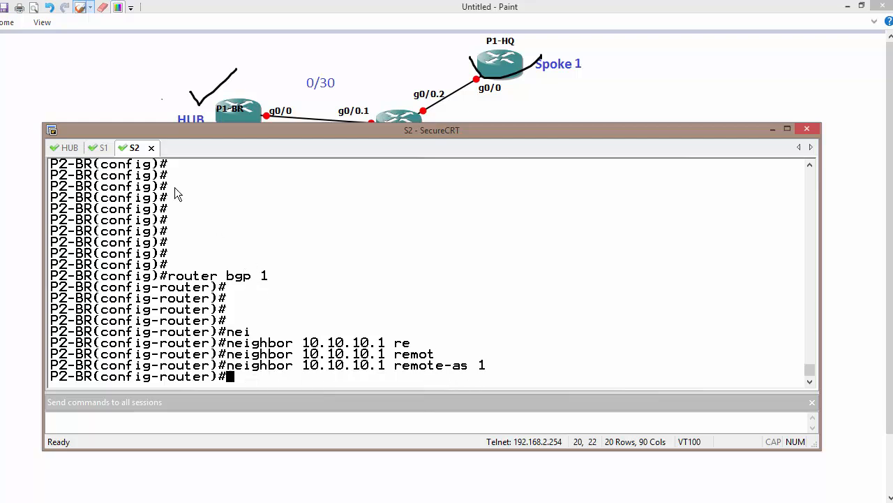
left_click(70, 148)
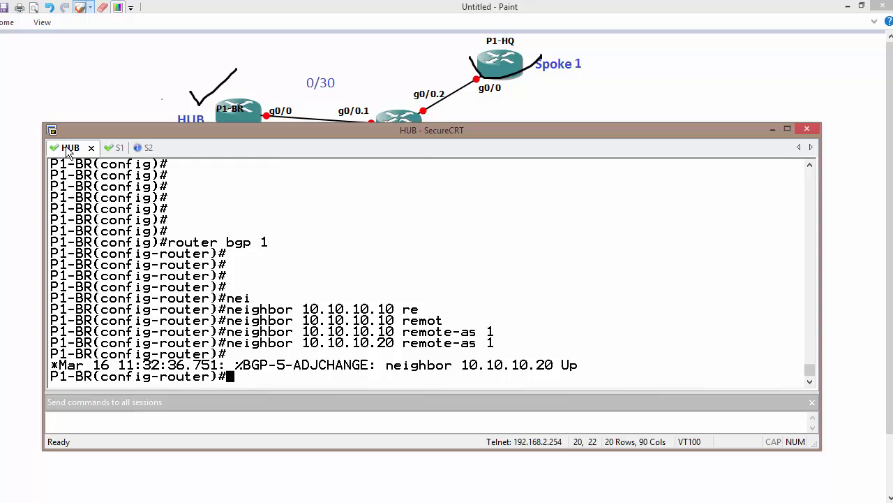
left_click(134, 148)
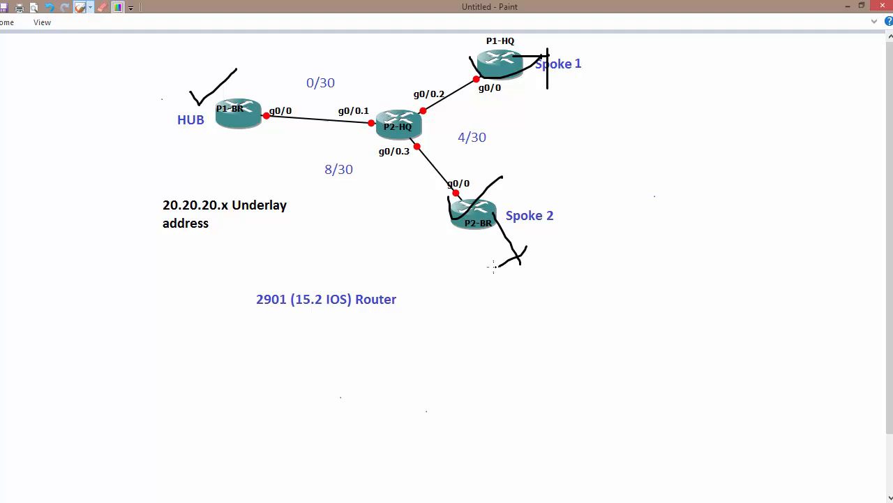
mouse_move(492, 270)
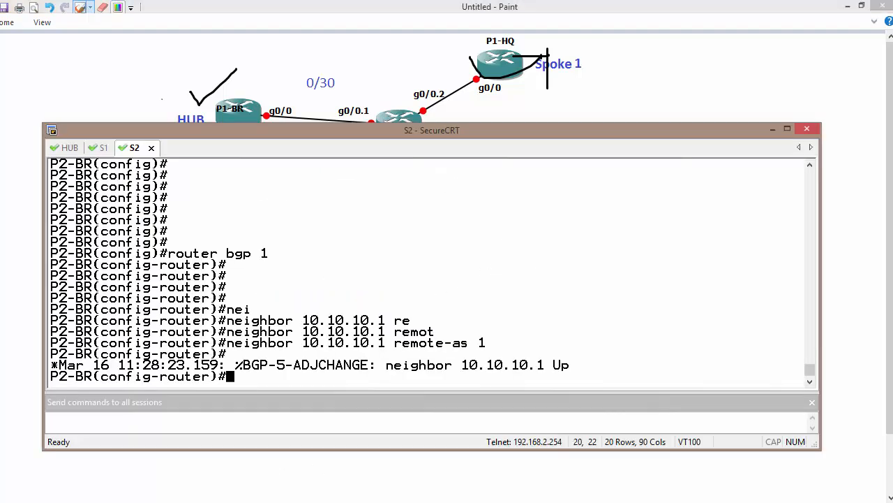
Step: Send 'network 192.168.x.0 mask 255.255.255.0' to all sessions as a placeholder
type("net")
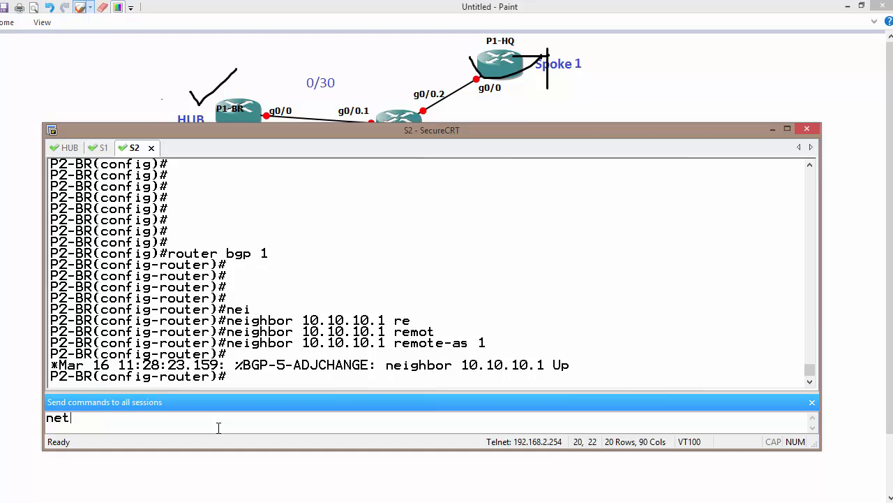
type("wo 192.168.x.0")
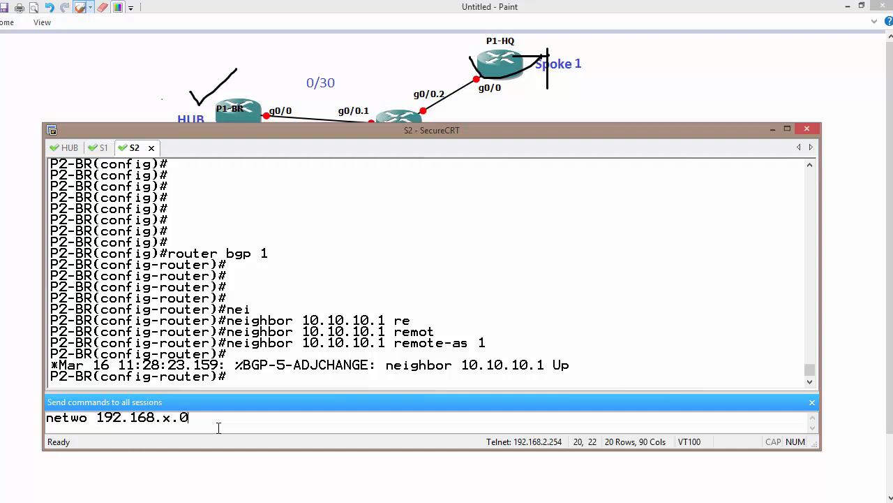
type("mask")
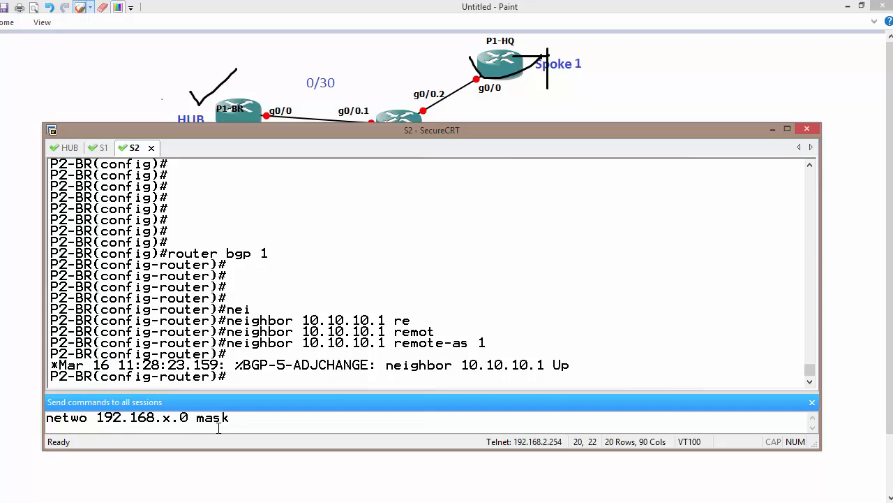
type("255.255.")
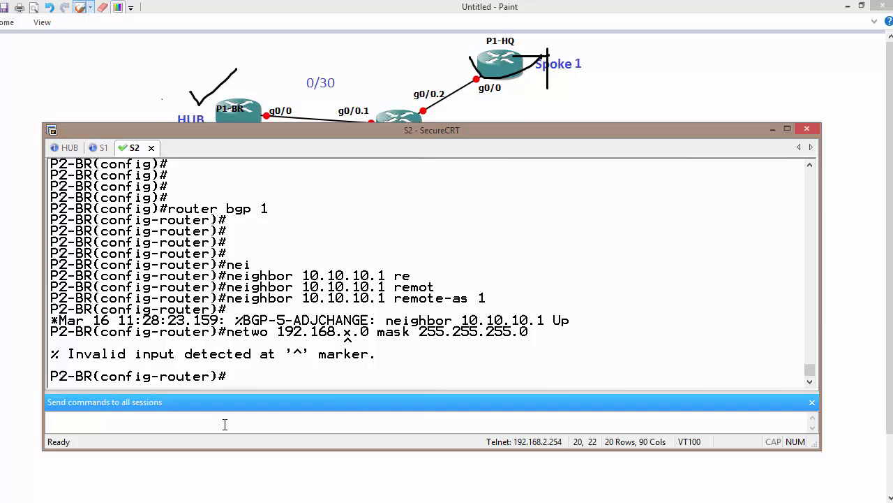
Step: Correct the network statement to 192.168.0.0, .1.0 and .2.0 per router and query 'sho ip bgp' on all
left_click(70, 148)
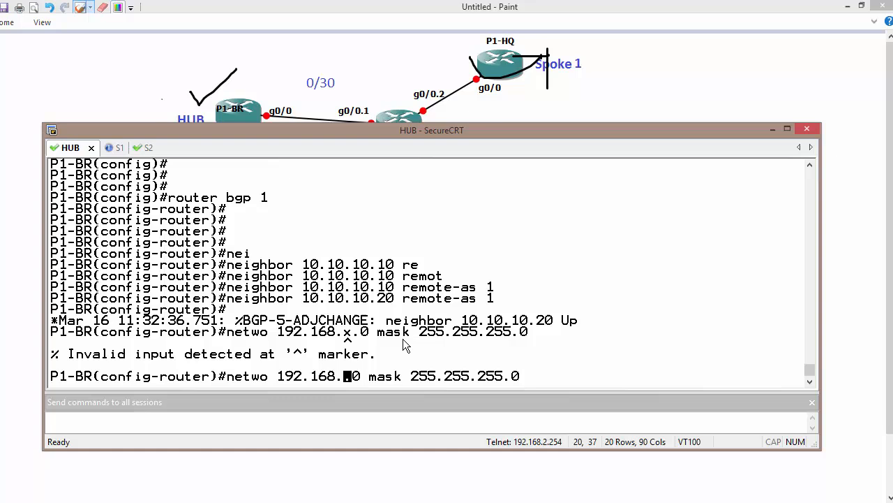
left_click(105, 148)
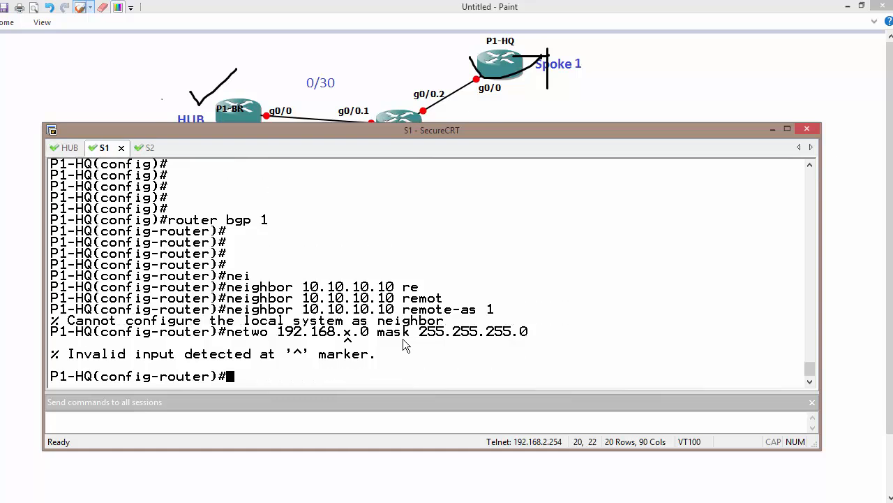
type("netwo 192.168.x.0 mask 255.255.255.0")
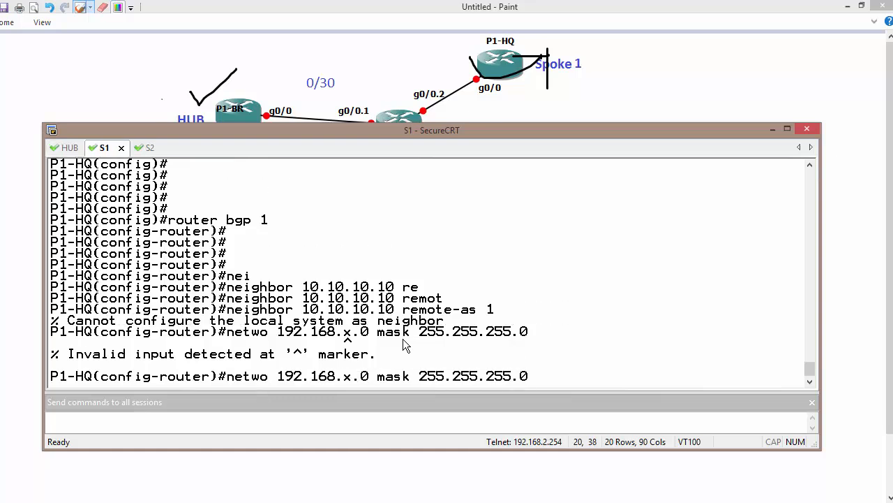
left_click(137, 147)
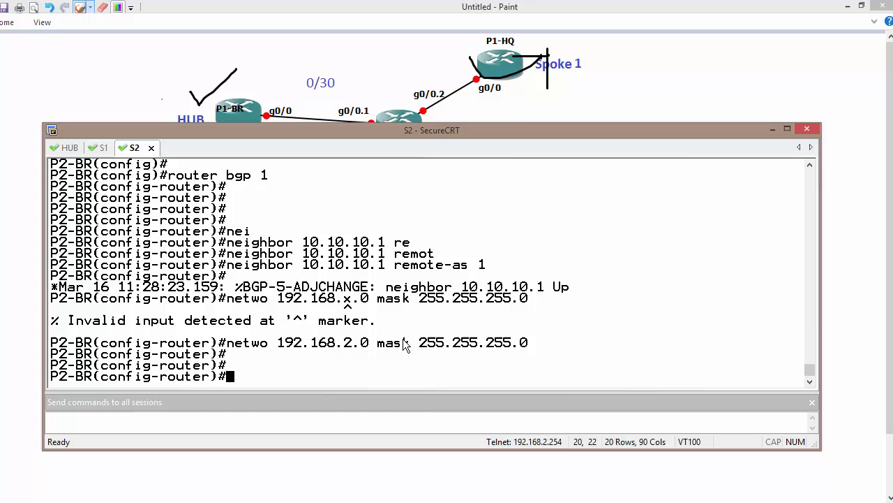
left_click(69, 148)
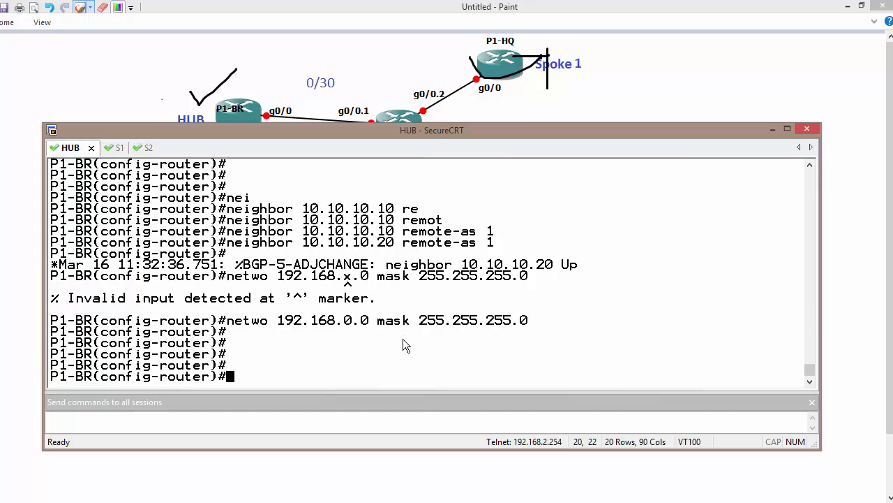
left_click(321, 422)
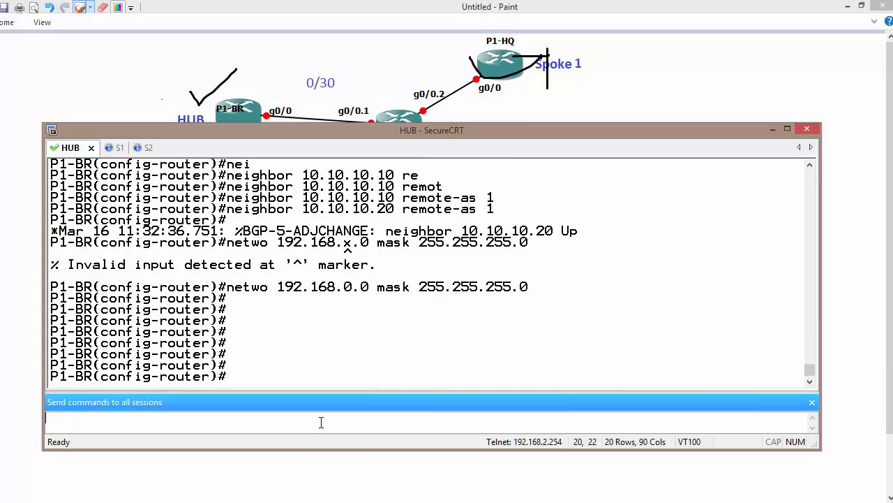
type("do sho ip bgp")
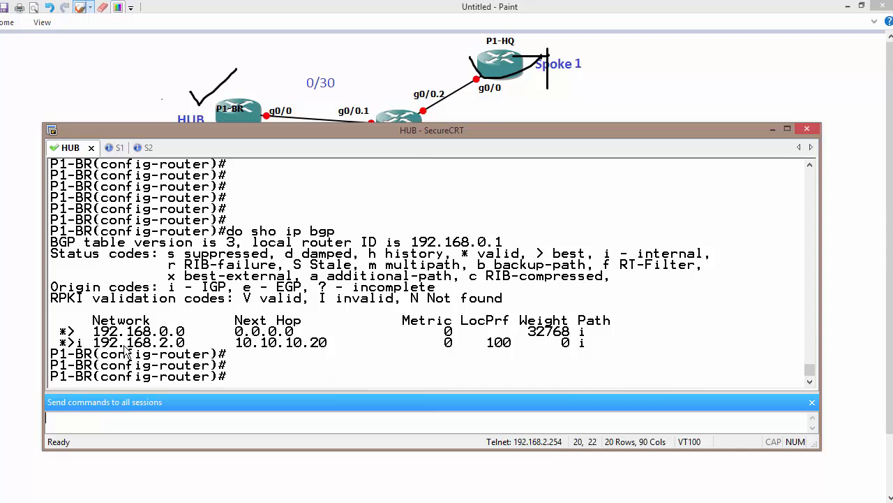
mouse_move(110, 133)
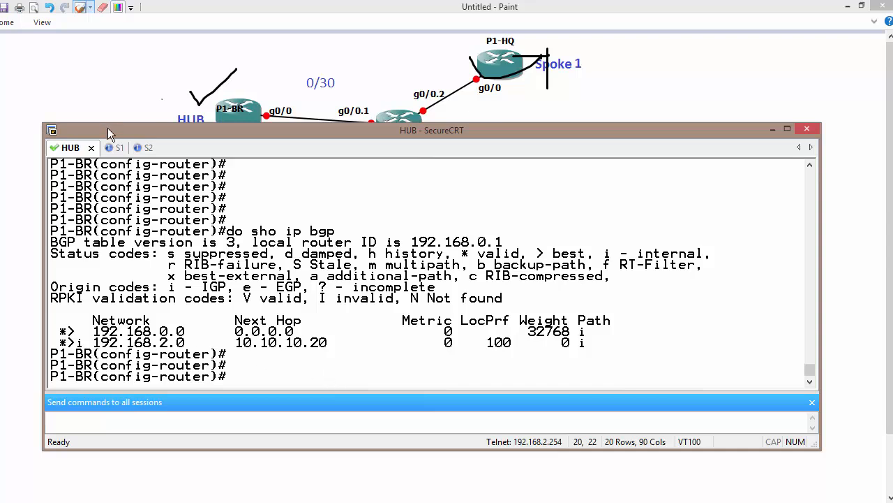
Step: Review the BGP table output on Spoke 1, Spoke 2 and back on the hub
left_click(104, 148)
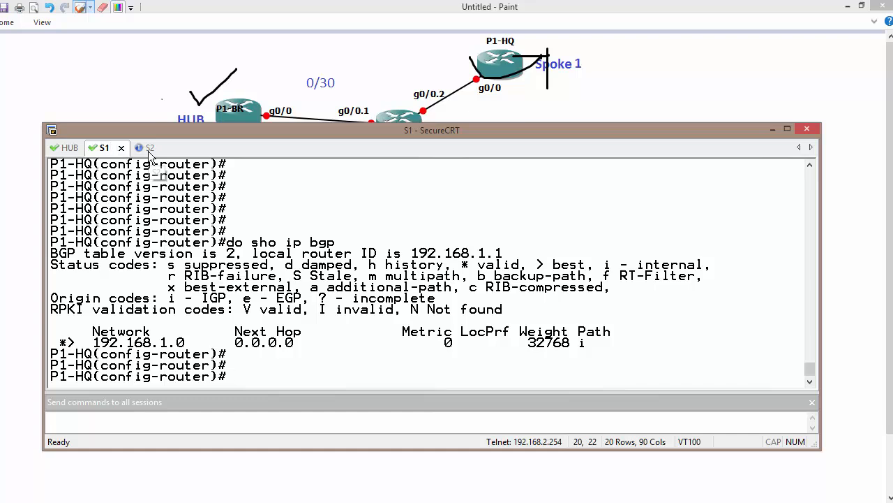
left_click(144, 148)
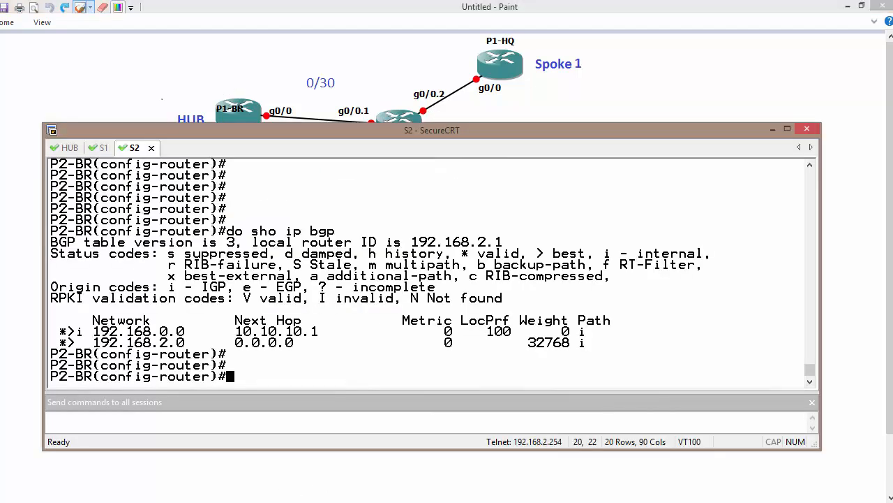
left_click(69, 148)
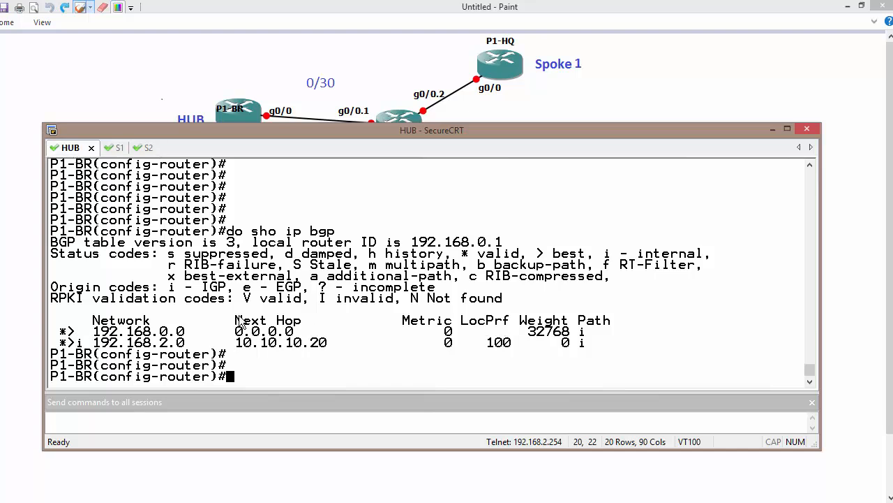
Step: Enter the 'neighbor 10.10.10.10' route-reflector statement, then check the Spoke 1 and Spoke 2 sessions
type("neighbor 10")
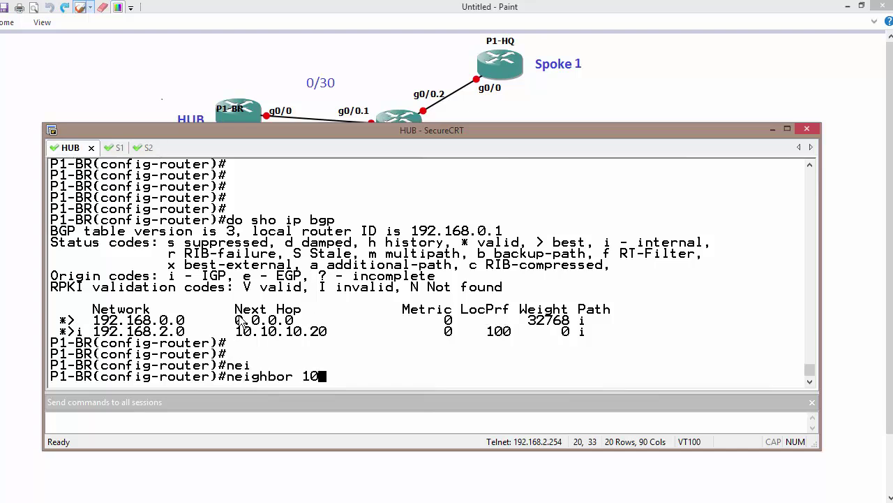
type(".10.10.10 ro")
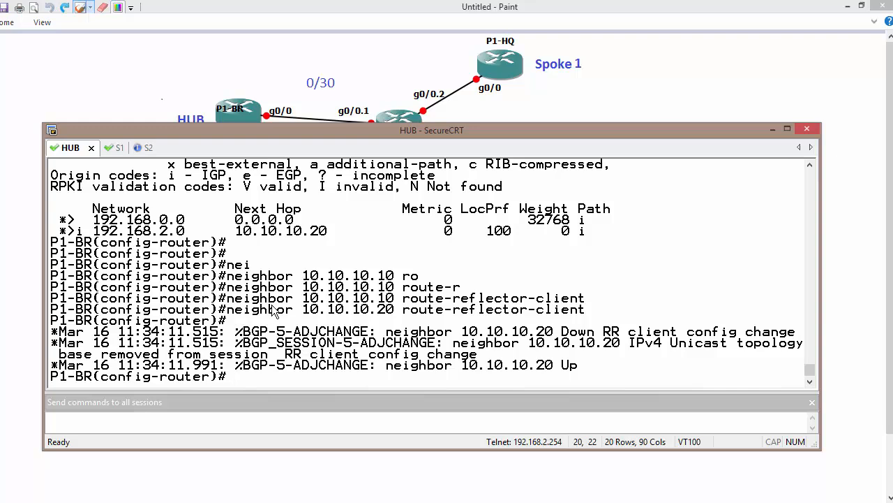
left_click(103, 147)
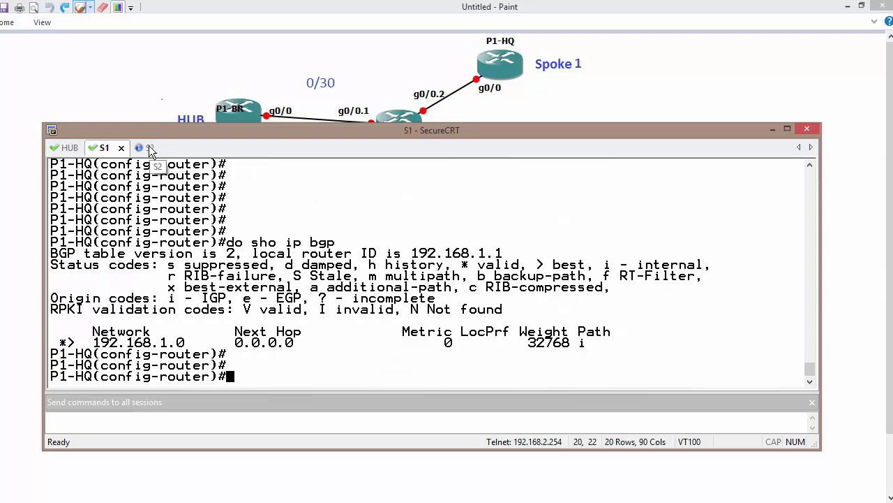
left_click(156, 148)
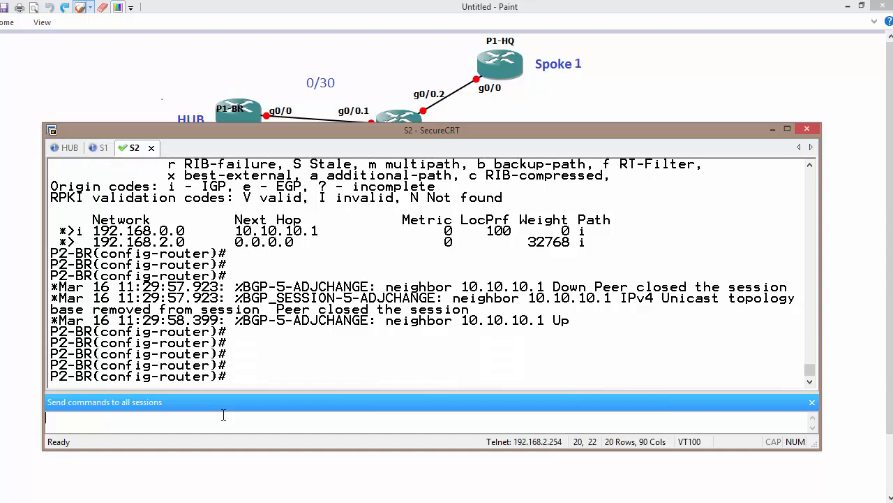
Step: Send 'do sh ip bgp' to all and compare Spoke 2's learned 192.168.0.0 against Spoke 1's table
type("do si")
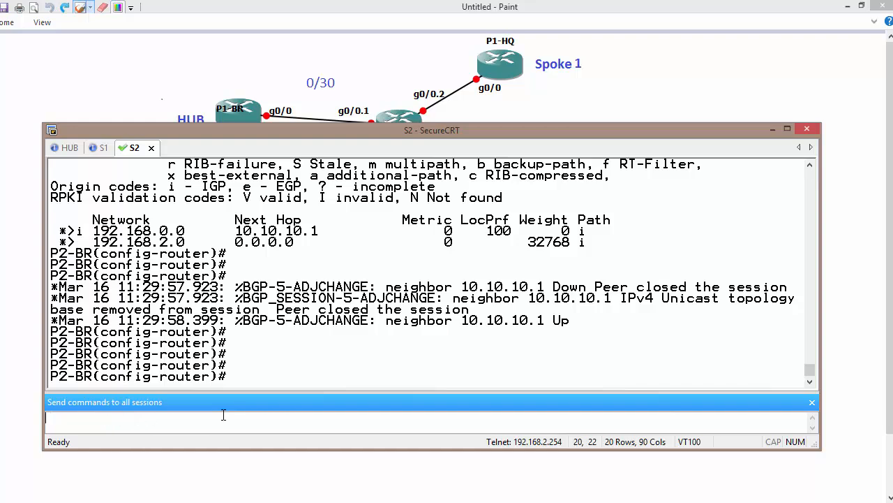
type("do sh ip bgp")
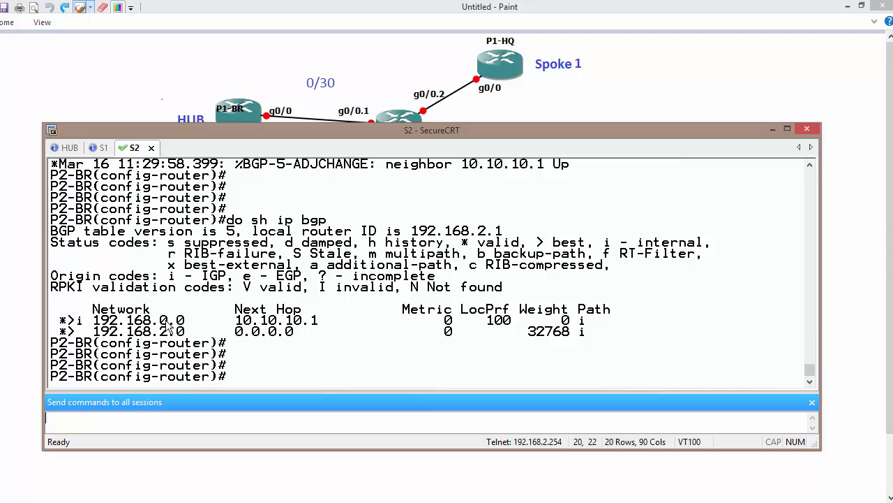
double_click(168, 331)
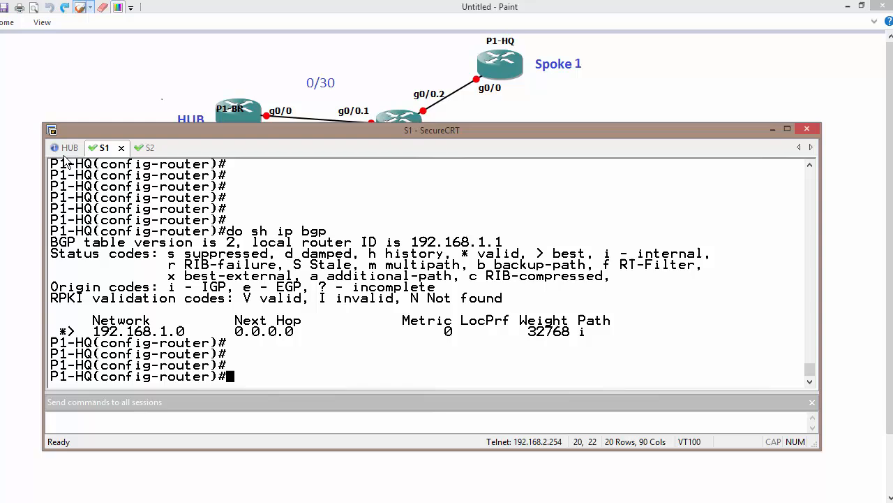
left_click(240, 419)
type("do sib")
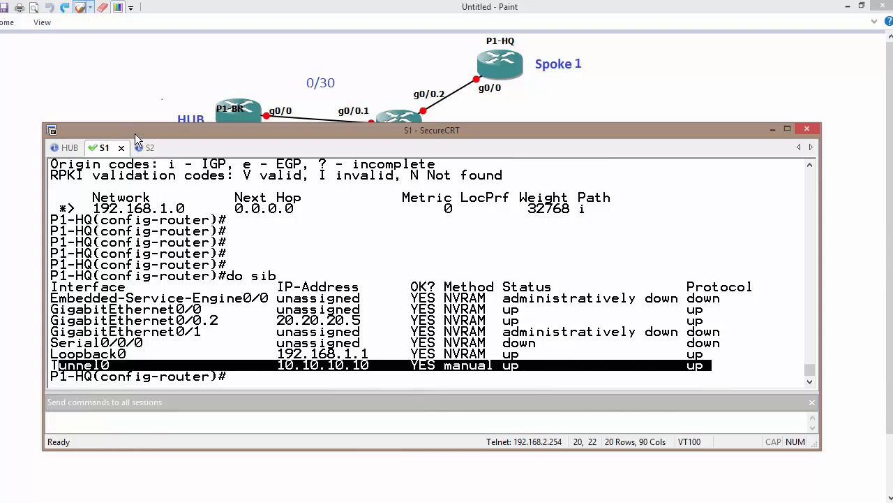
Step: Review interface addresses and 'sho dmvpn' peer tables on the hub and Spoke 2
left_click(134, 148)
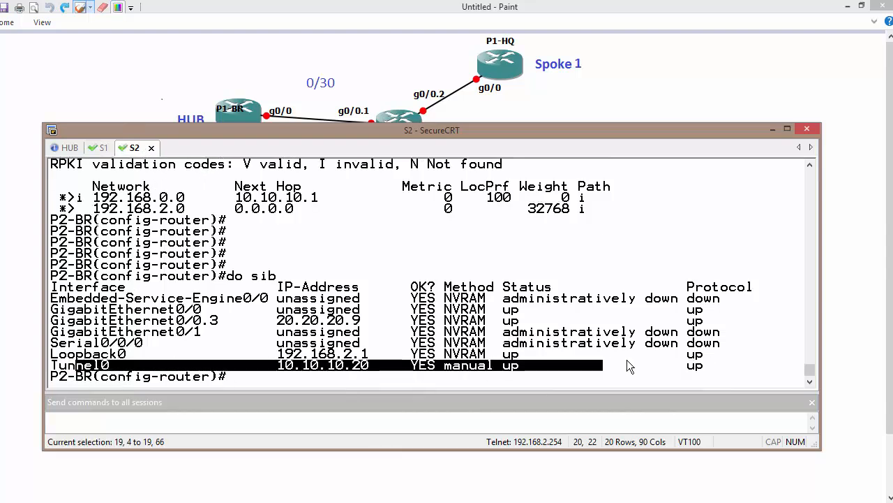
left_click(70, 148)
type("o")
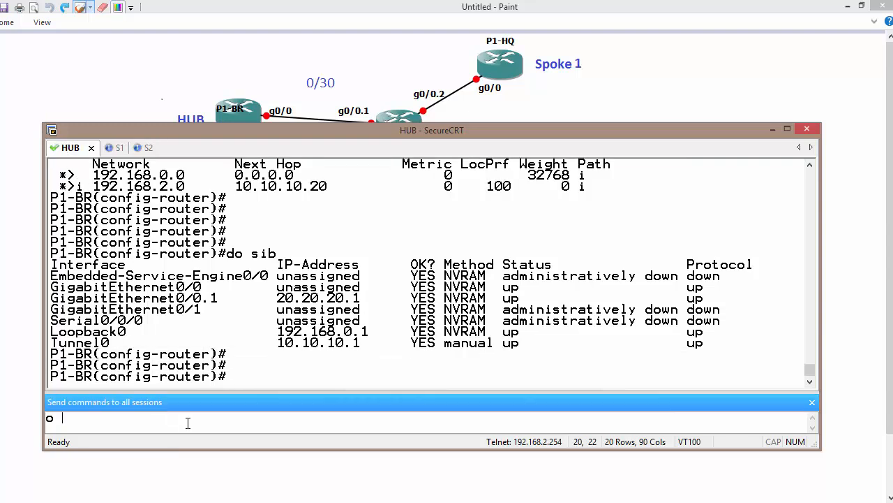
type("do sho")
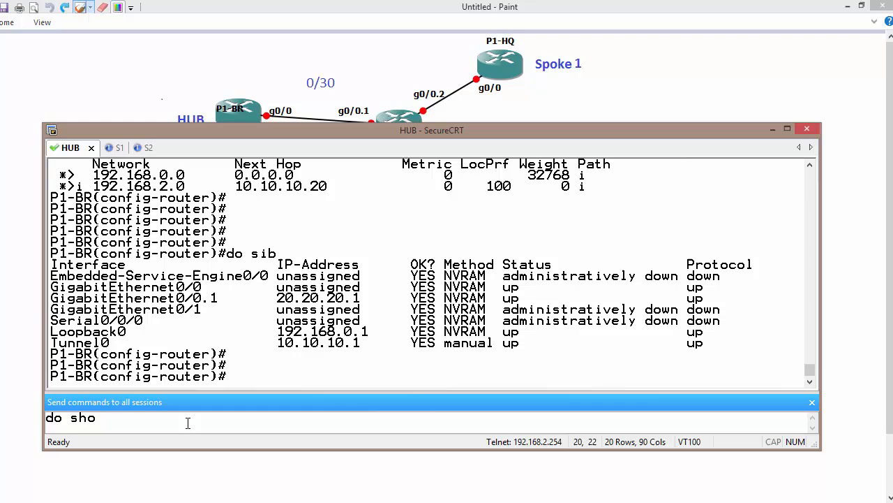
type("dmvpn")
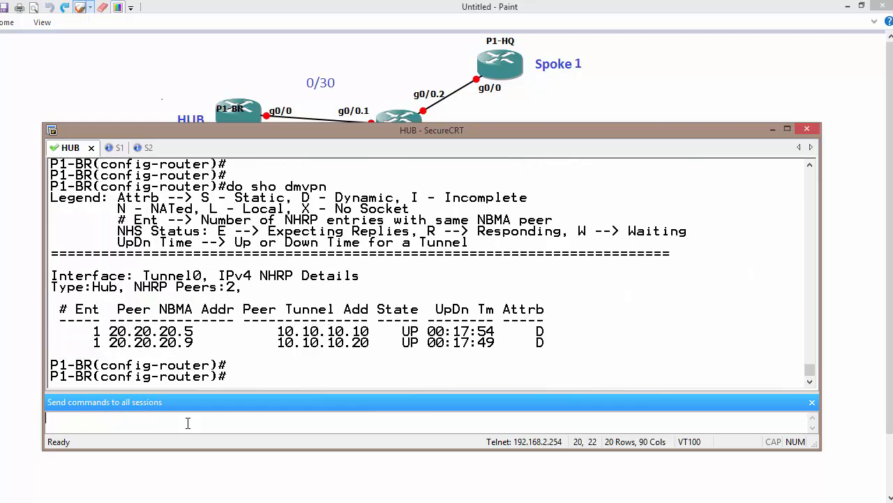
left_click(134, 148)
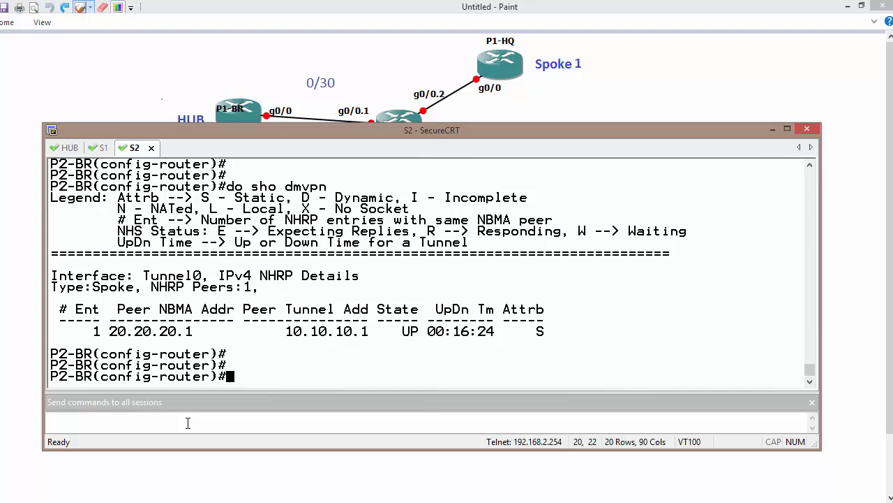
Step: Show 'sho ip bgp' on Spoke 2 and Spoke 1, then mark the path on the topology diagram
type("do")
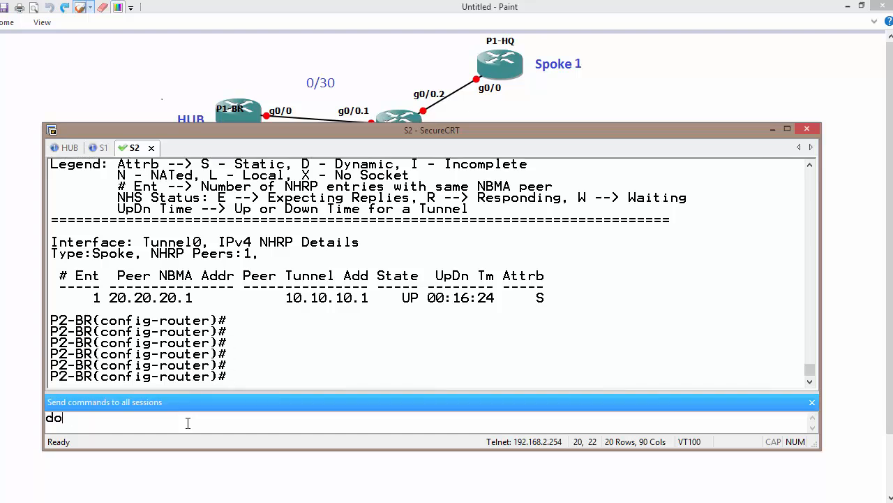
type("sho  ip bgp")
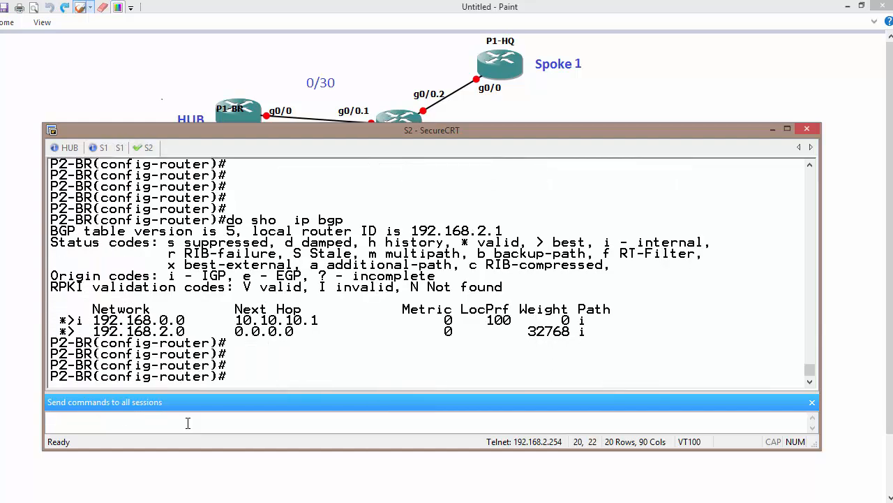
left_click(99, 148)
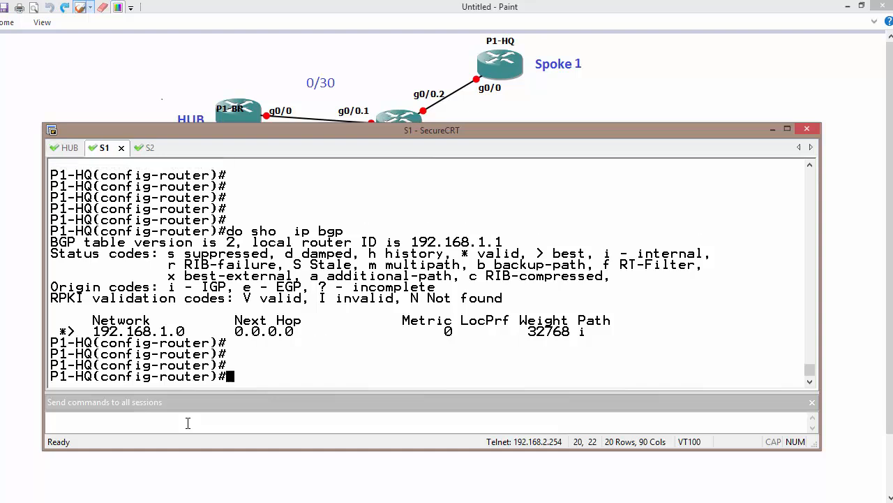
left_click(136, 148)
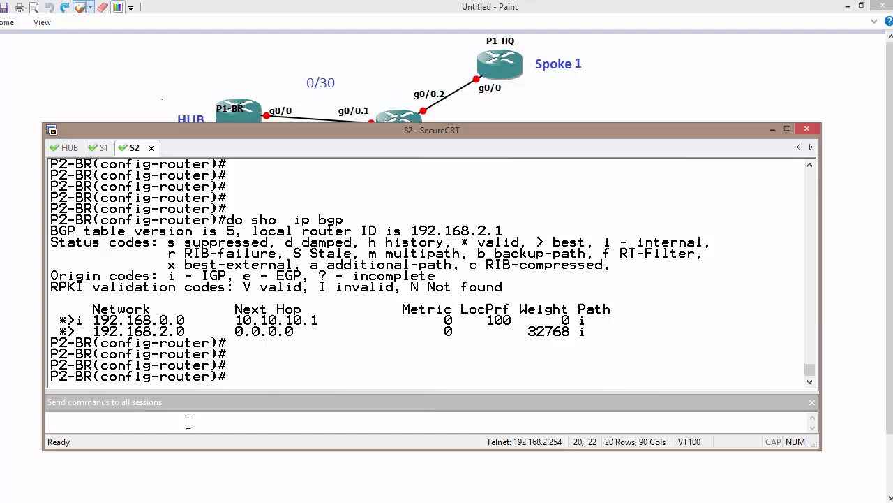
left_click(806, 128)
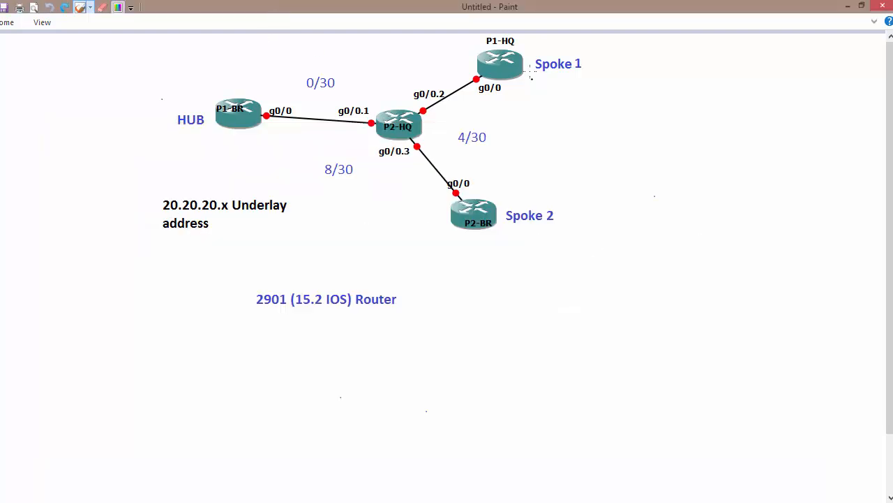
left_click_drag(524, 87, 491, 210)
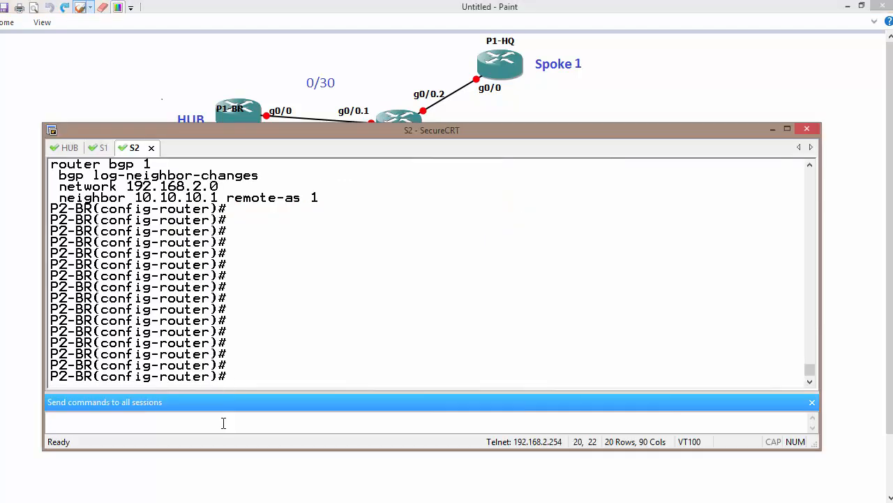
Step: Display the hub's BGP table with 'do sho ip bgp'
type("do sho")
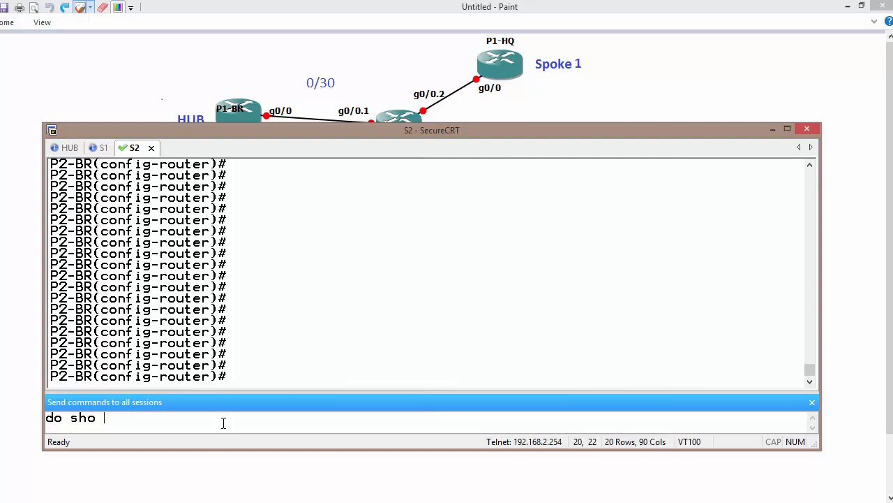
type("ip bgo")
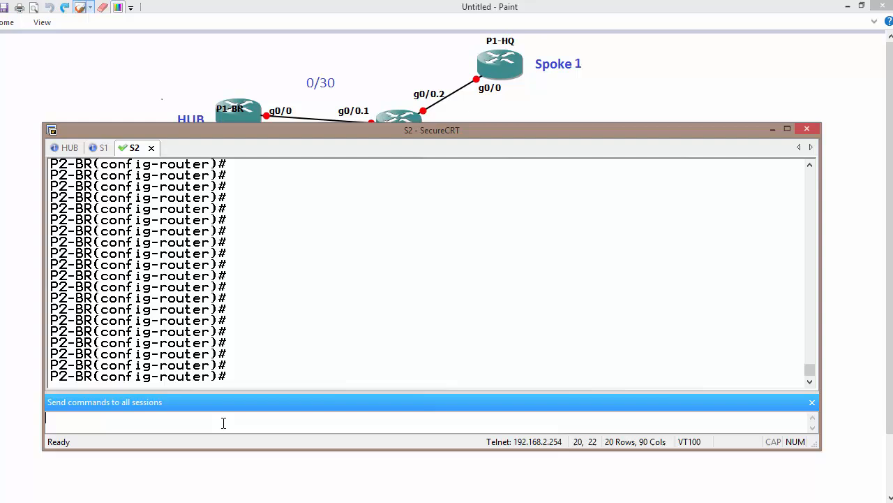
type("do sho ip bgp")
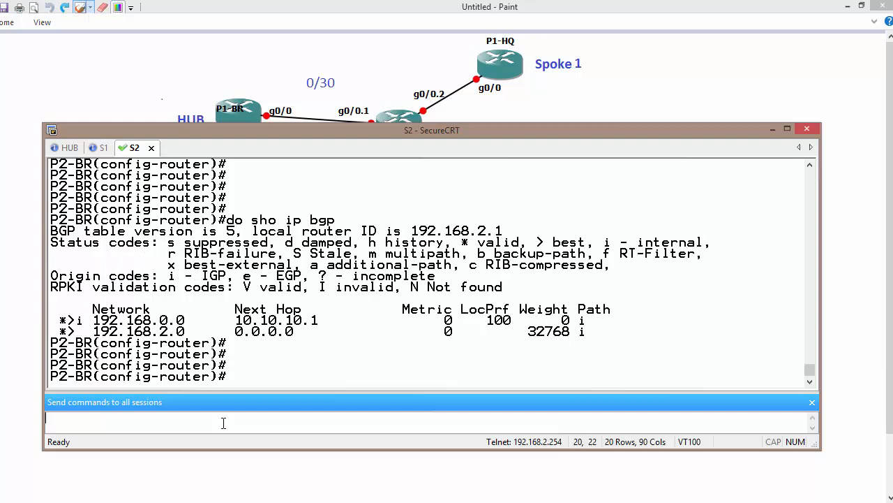
Step: Review Spoke 1's 'sho run | s bgp' against Spoke 2's, then add neighbor 10.10.10.1 on Spoke 1
left_click(104, 148)
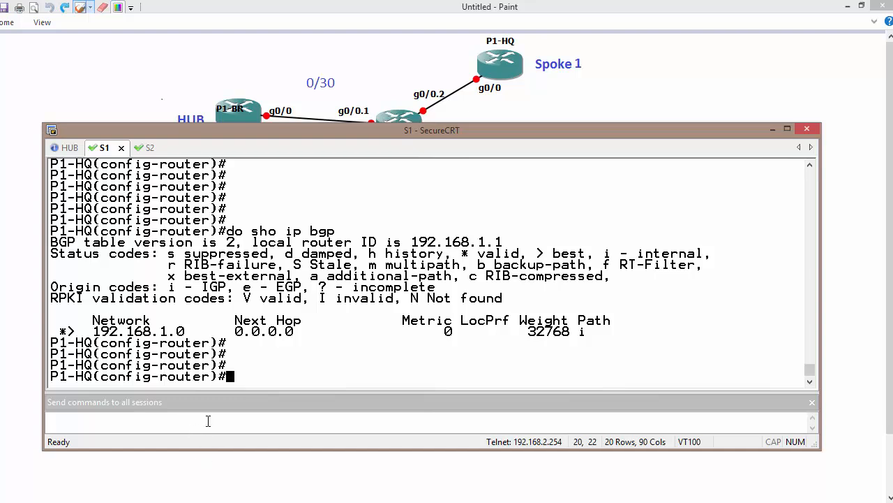
type("do sho")
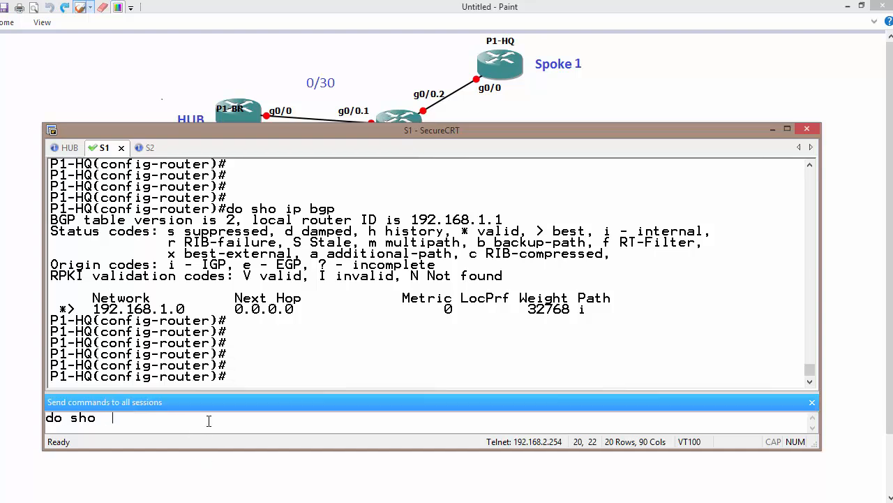
type("run | s bg")
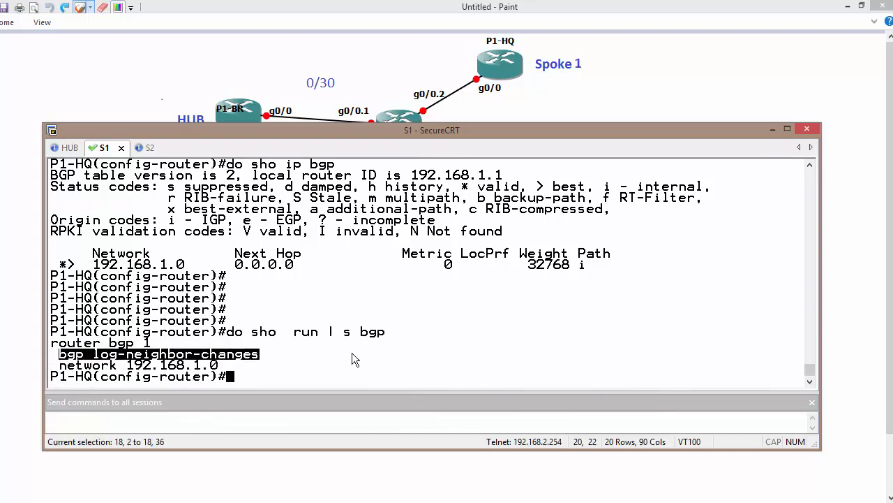
left_click(137, 148)
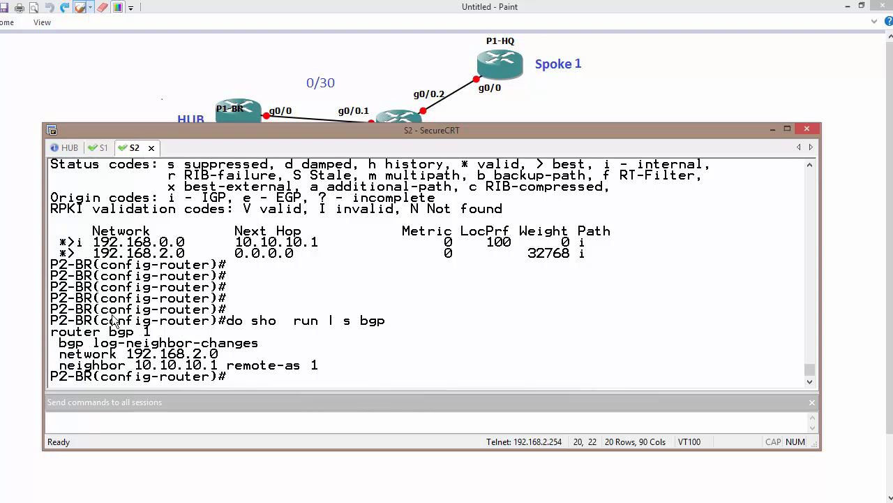
left_click(103, 148)
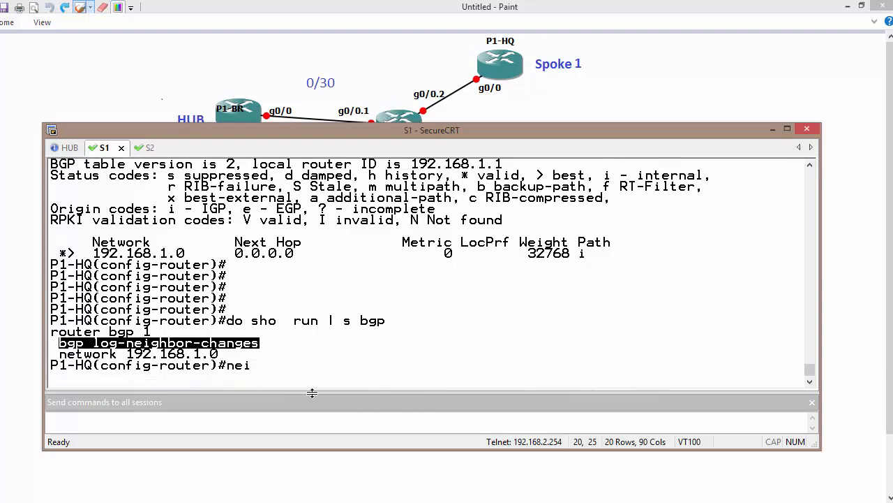
type("ghbor 10.10.10.1 remote-as 1")
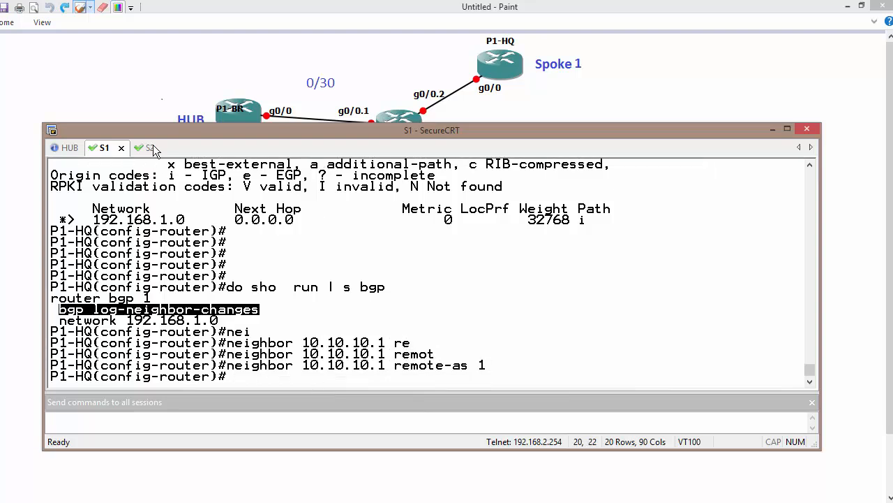
left_click(145, 148)
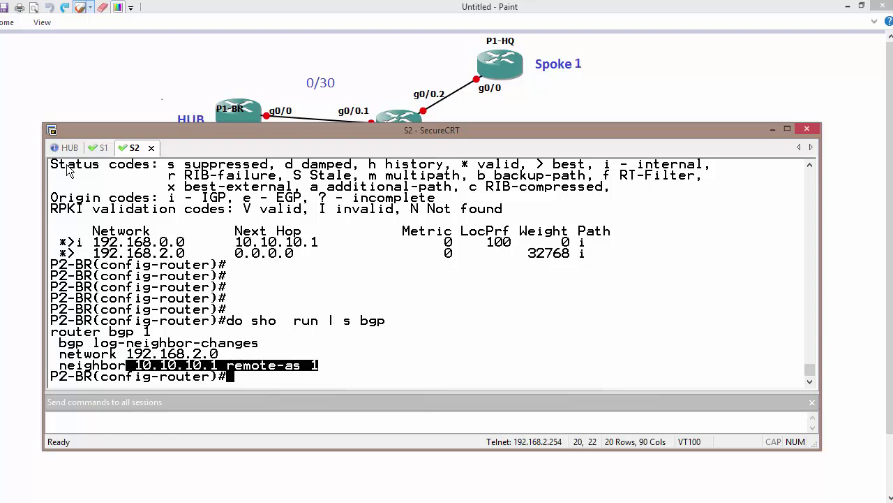
Step: Recheck the hub's BGP table for 192.168.1.0 and 192.168.2.0, then show the diagram
left_click(67, 148)
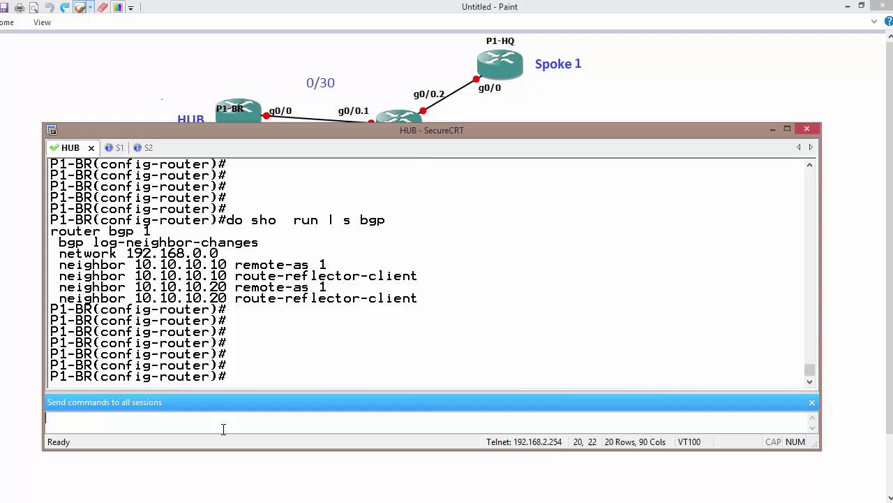
type("do sh ip bgp")
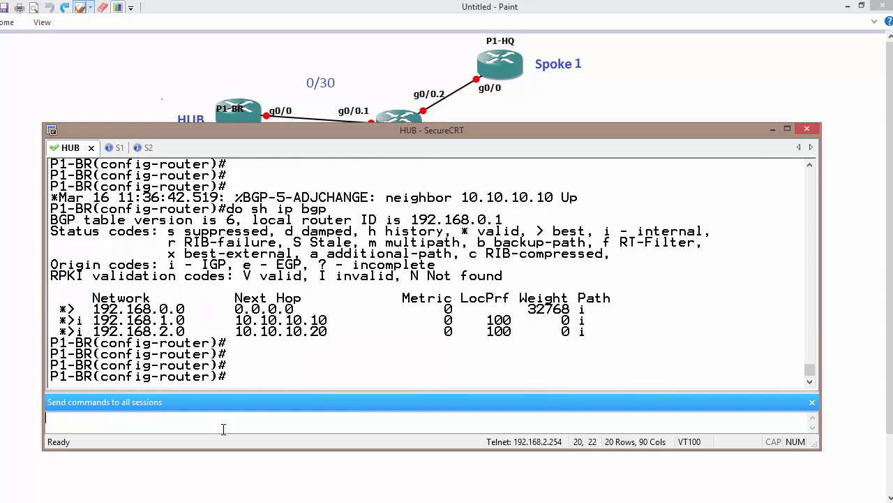
left_click(134, 148)
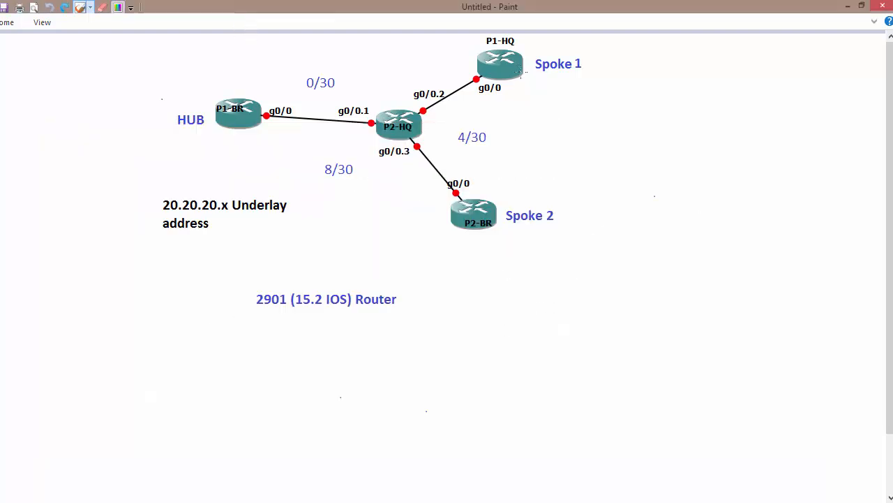
Step: Sketch a Spoke 1 to Spoke 2 path in Paint, then highlight the hub's dynamic NHRP entry for Spoke 2
left_click_drag(519, 77, 491, 209)
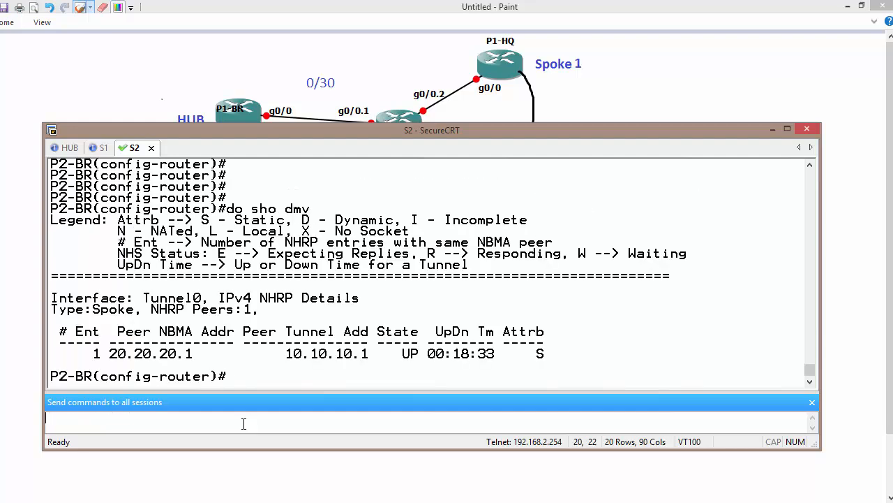
left_click(70, 148)
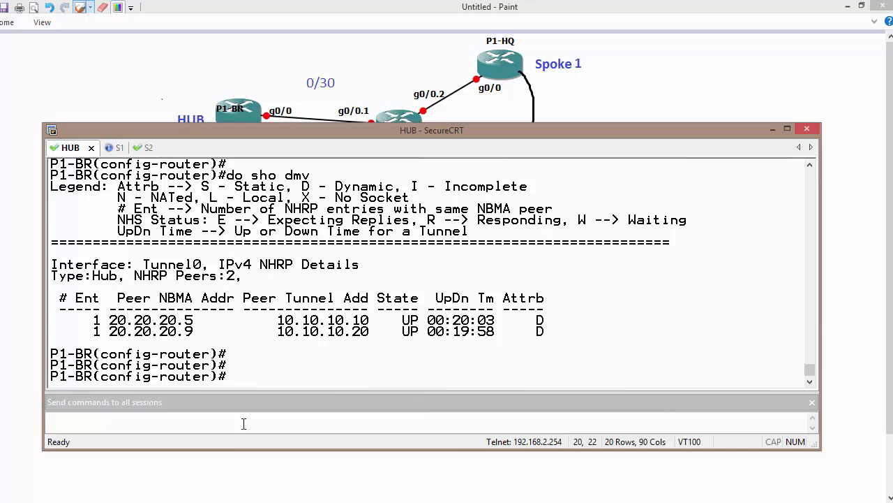
left_click(134, 148)
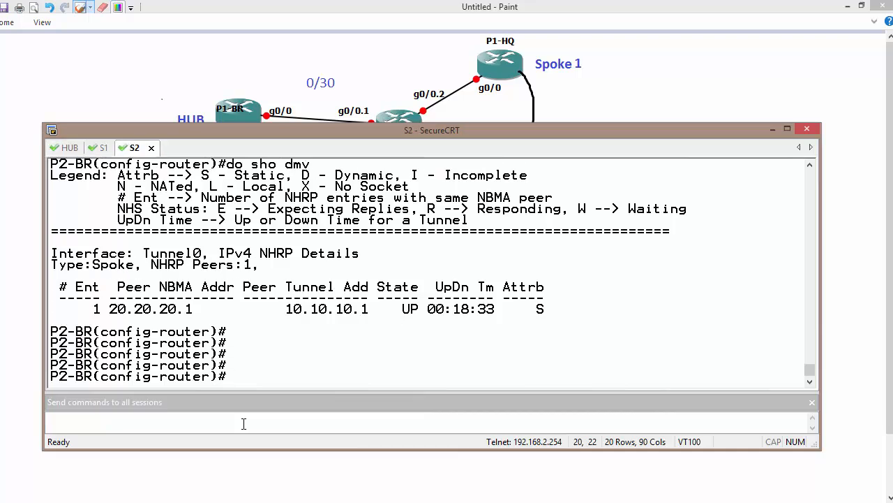
left_click(70, 148)
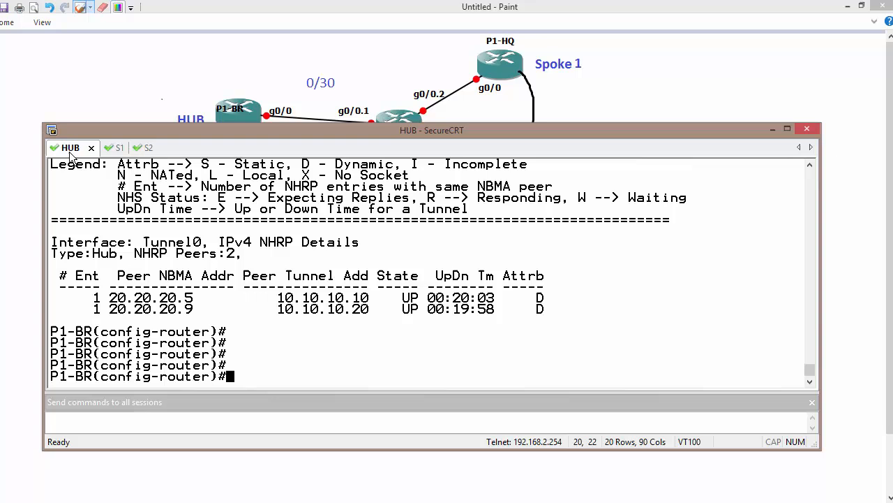
left_click_drag(109, 296, 495, 296)
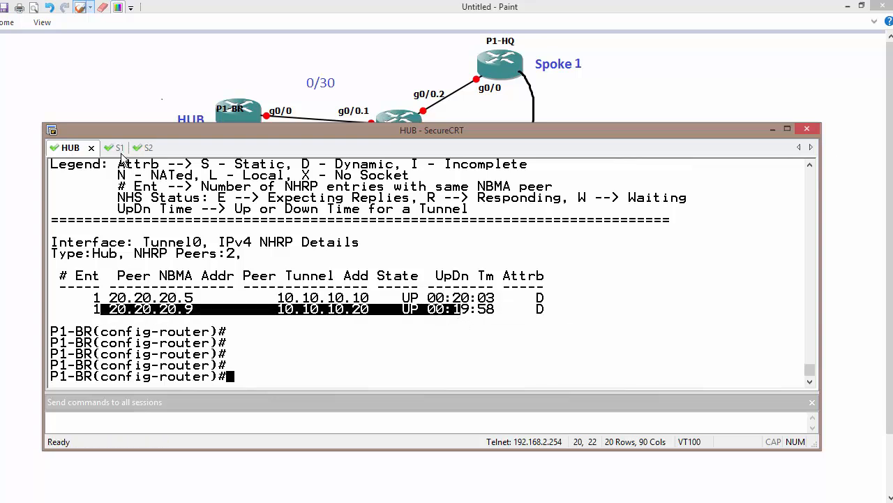
Step: Redraw the direct spoke-to-spoke arrow on the topology and return to the Spoke 1 session
left_click(115, 148)
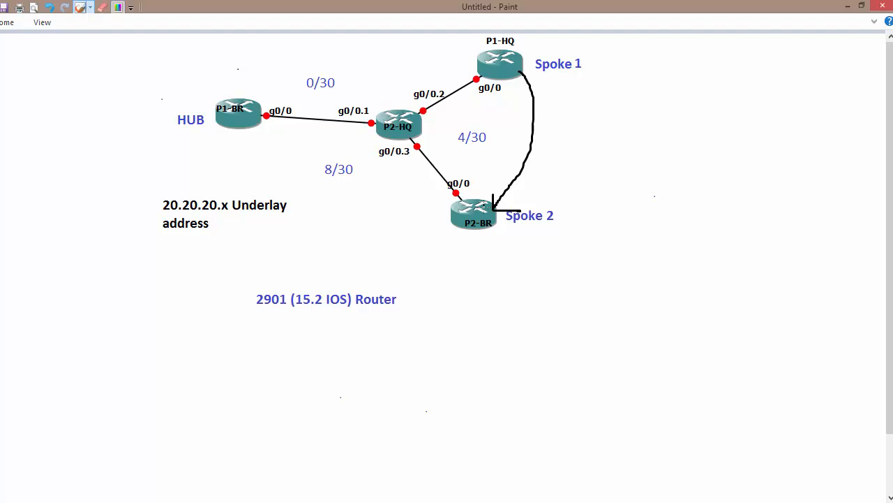
left_click_drag(509, 84, 495, 206)
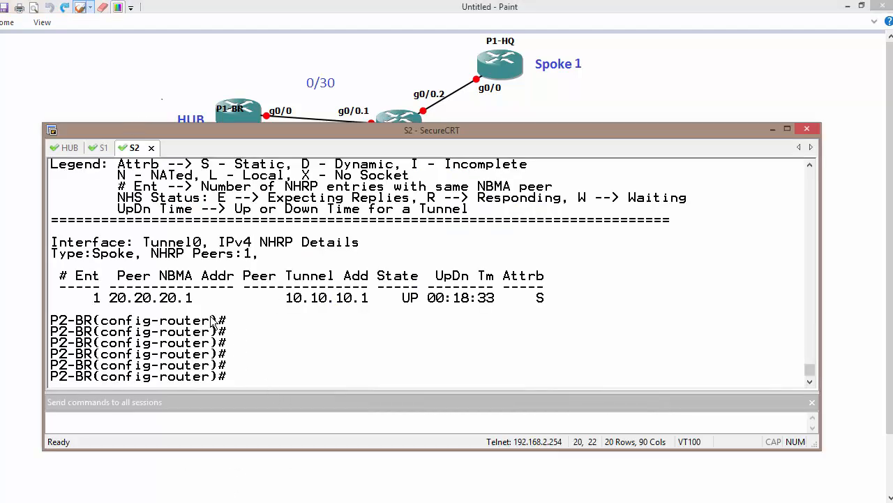
left_click(103, 148)
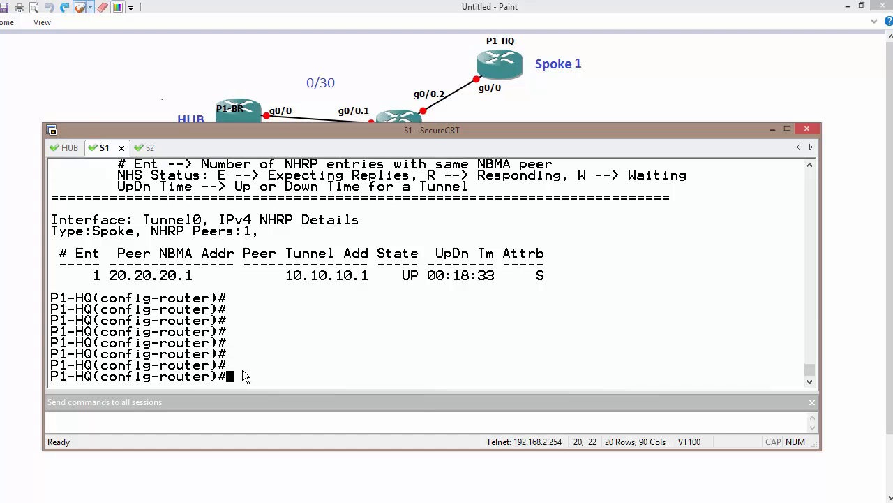
Step: On Spoke 1, traceroute to 192.168.2.1 sourced from Loopback 0, first hop going via the hub
type("do tra")
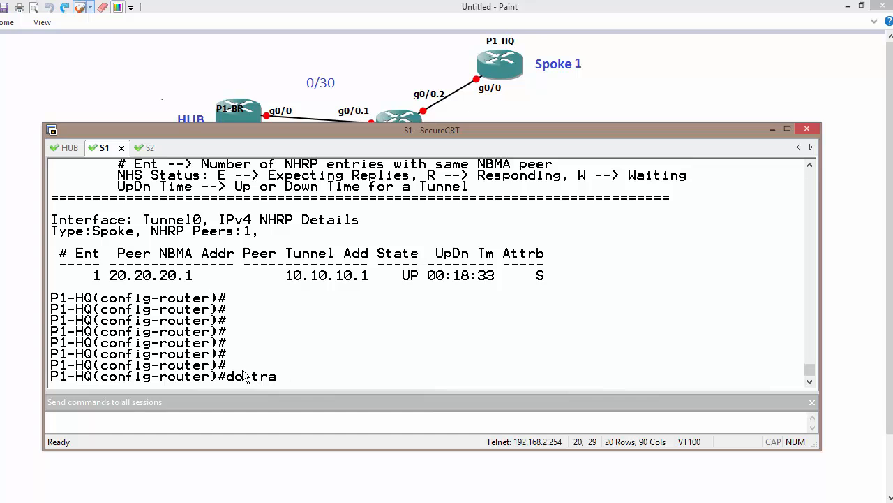
type("192.168.2")
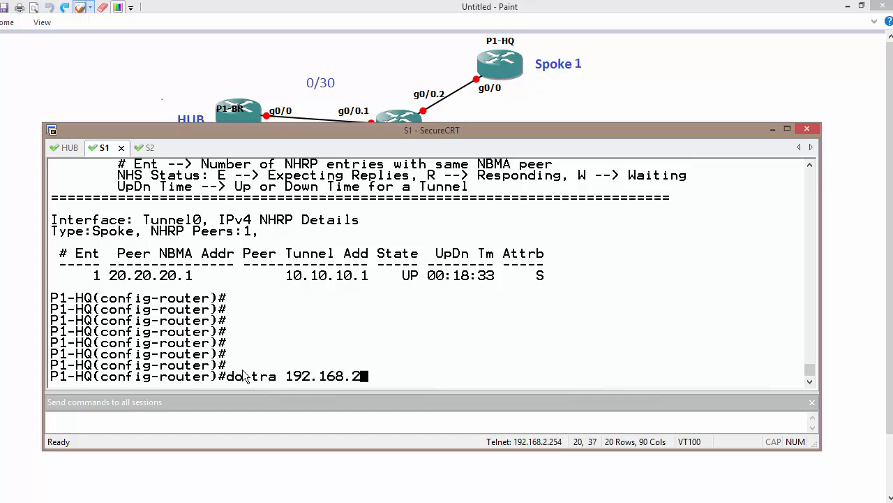
type(".1 so l 0")
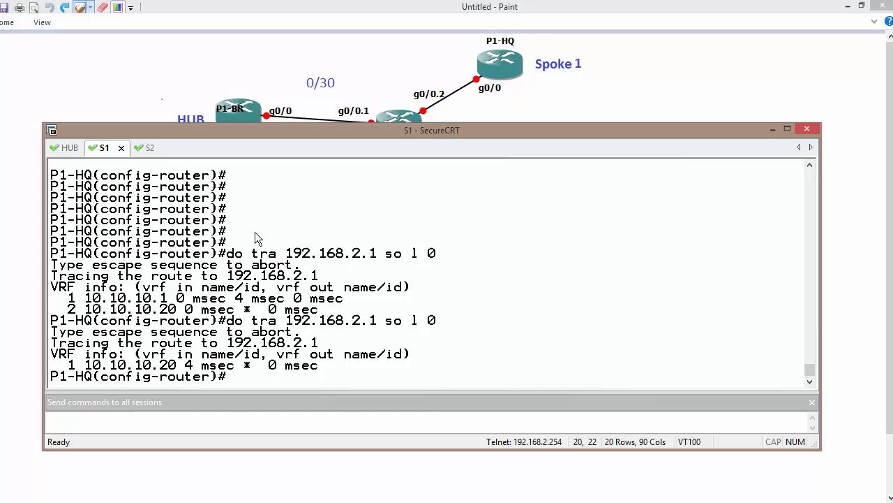
Step: On Spoke 2, traceroute to 192.168.1.1 sourced from Loopback 0 and show the DMVPN table
left_click(134, 148)
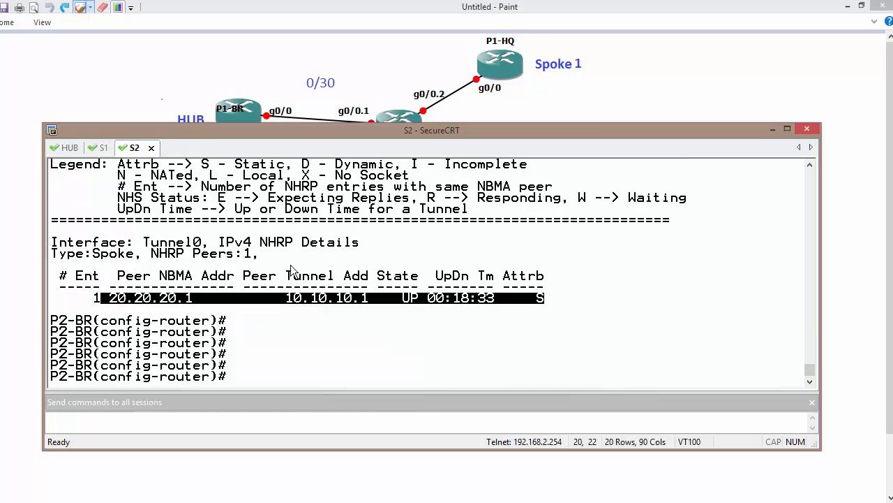
type("do tra 19")
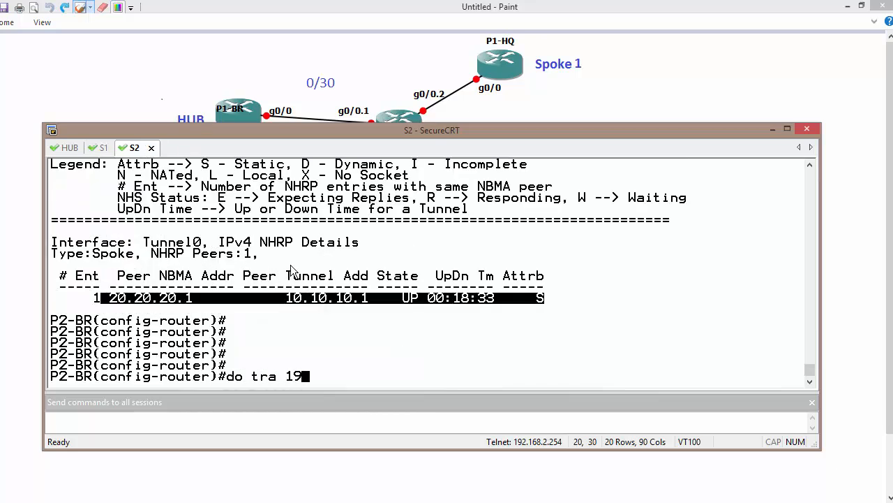
type("2.168.1.1")
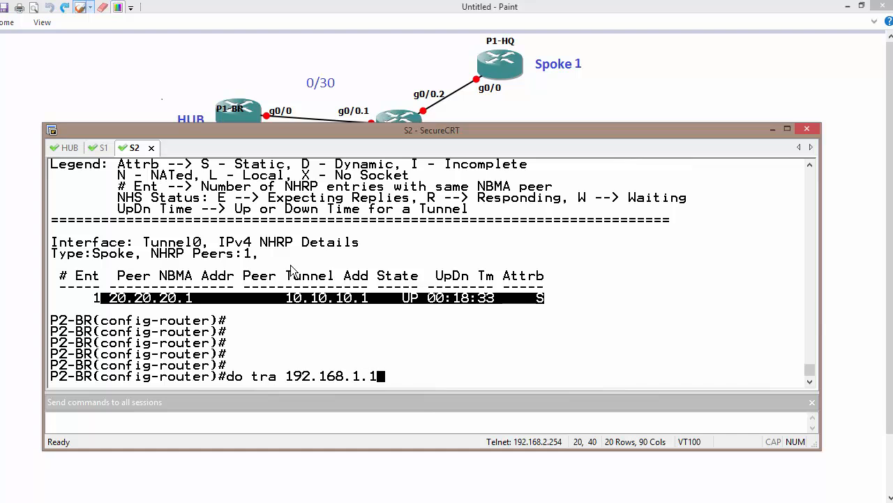
type("sou l 0")
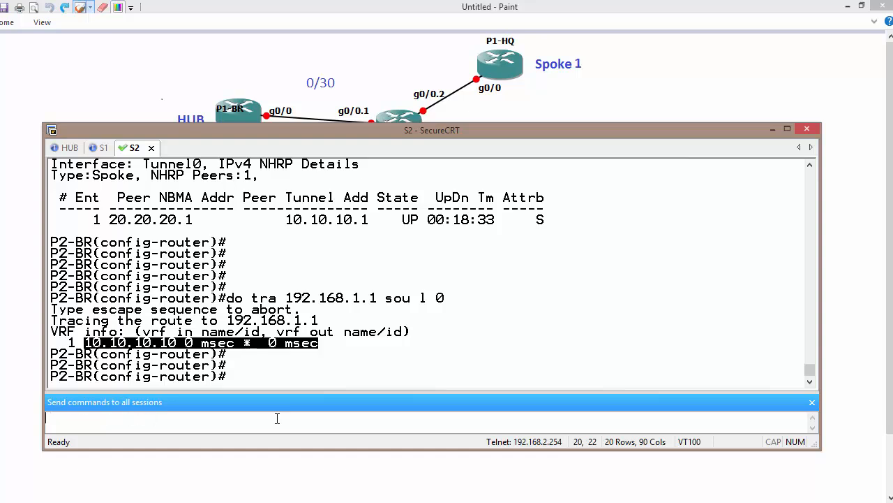
type("do sho dmv")
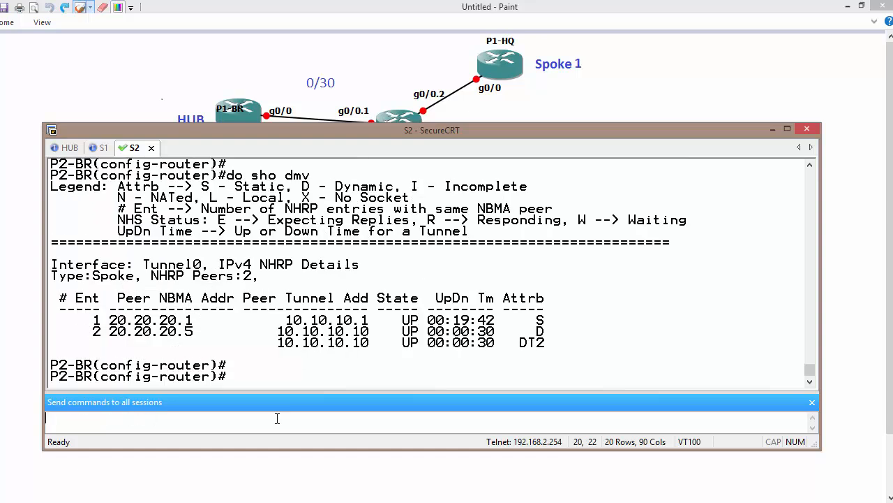
mouse_move(581, 332)
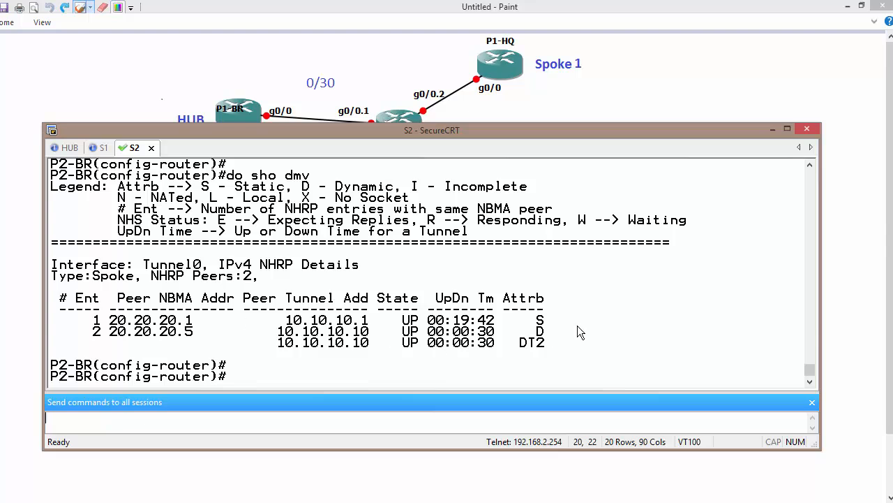
Step: Highlight Spoke 2's new dynamic D/DT2 NHRP entry for 10.10.10.10
left_click_drag(268, 332, 495, 332)
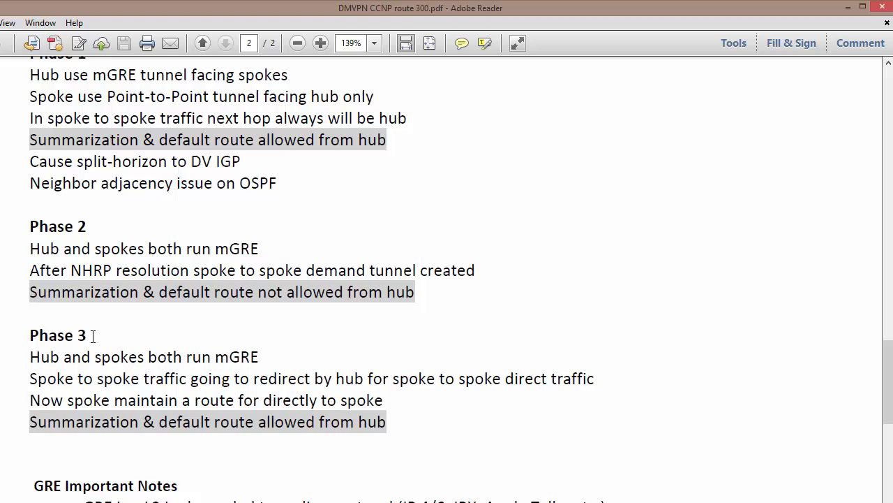
Step: Highlight the Phase 3 note that summarization and a default route are allowed from the hub
left_click_drag(29, 422, 254, 421)
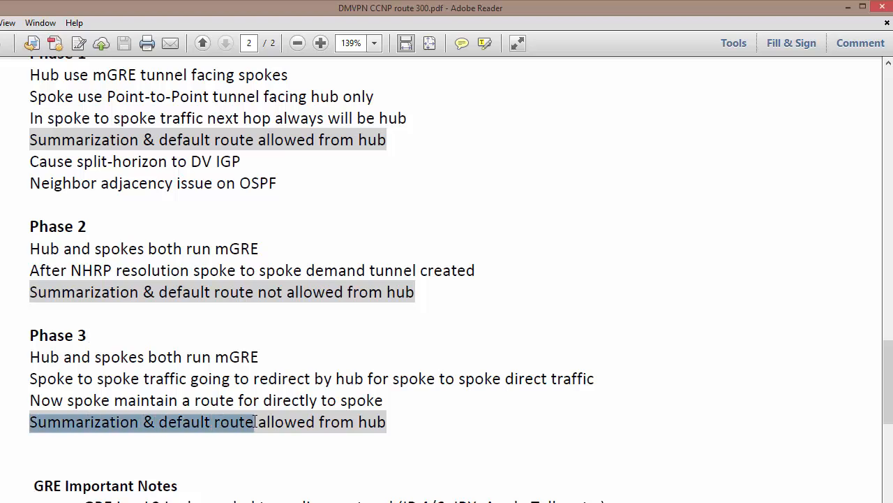
left_click_drag(254, 422, 385, 421)
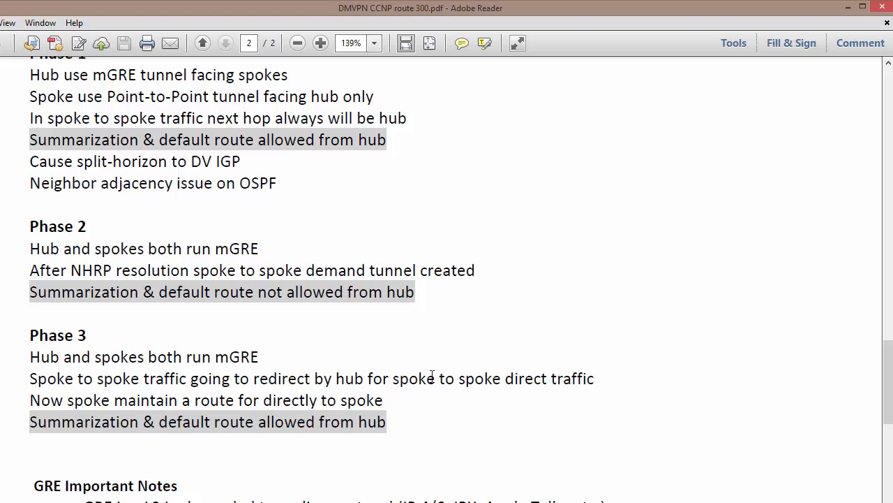
mouse_move(427, 372)
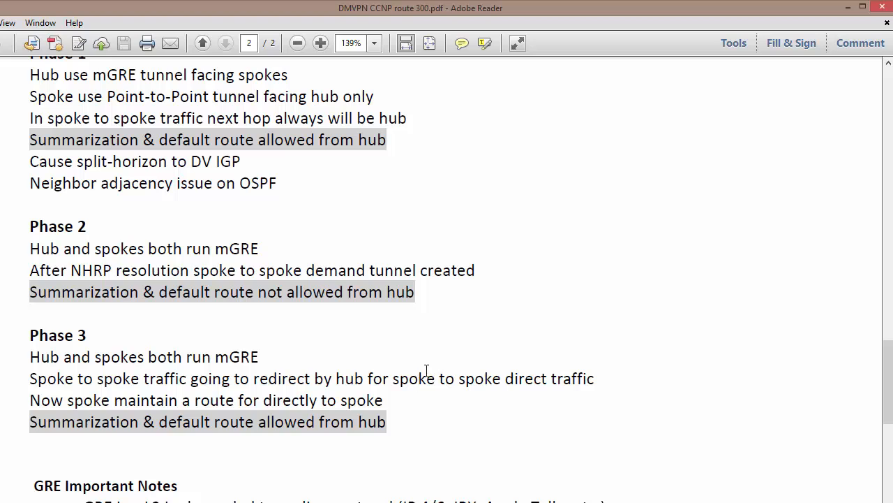